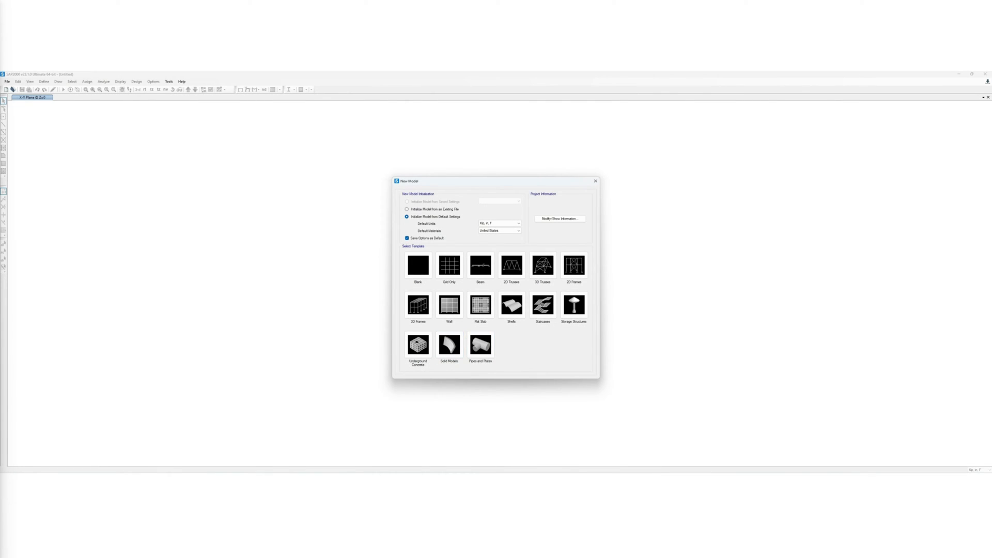
# Create a grid-only model on a cylindrical grid with 3 and 4 grid lines and set radius and angular spacing.
pyautogui.click(449, 266)
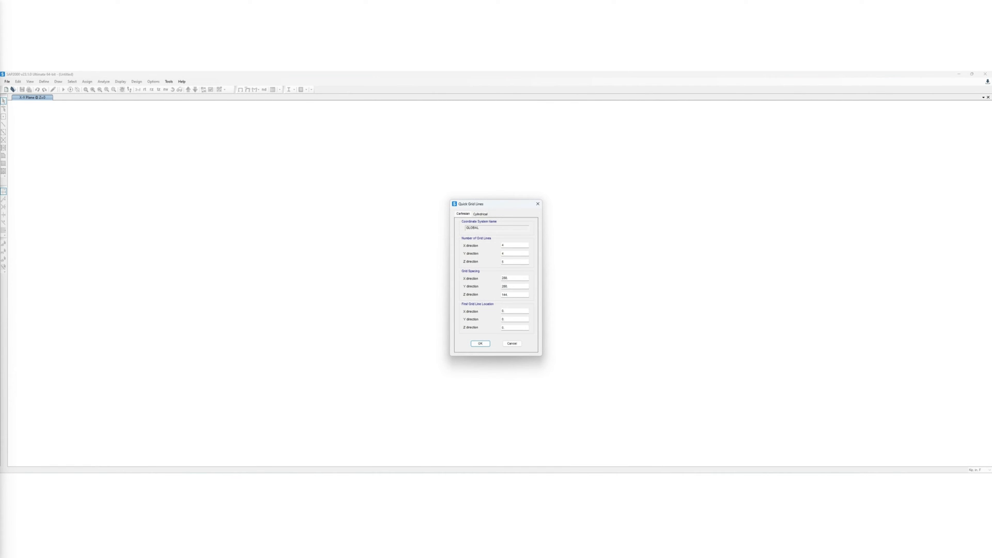
pyautogui.click(480, 213)
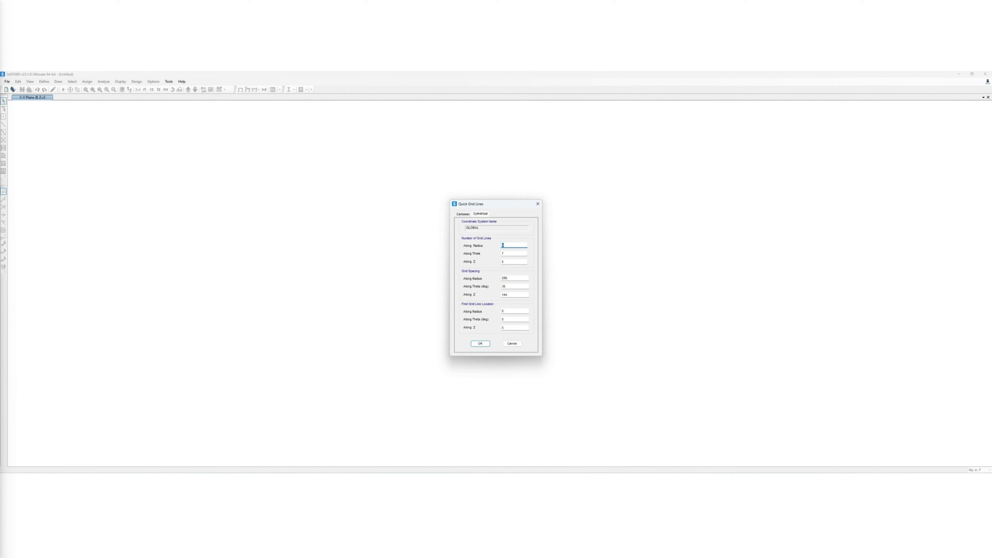
pyautogui.write('3')
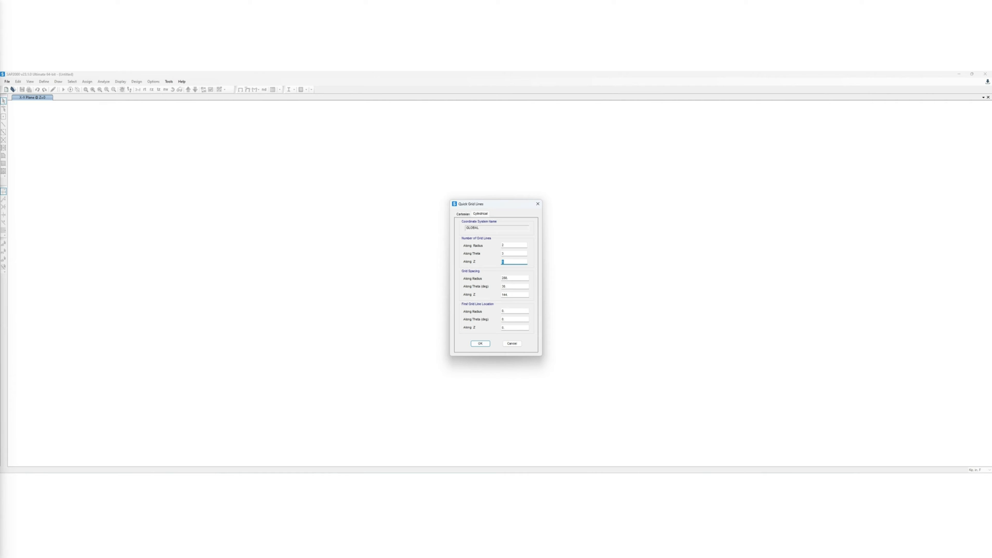
pyautogui.write('4')
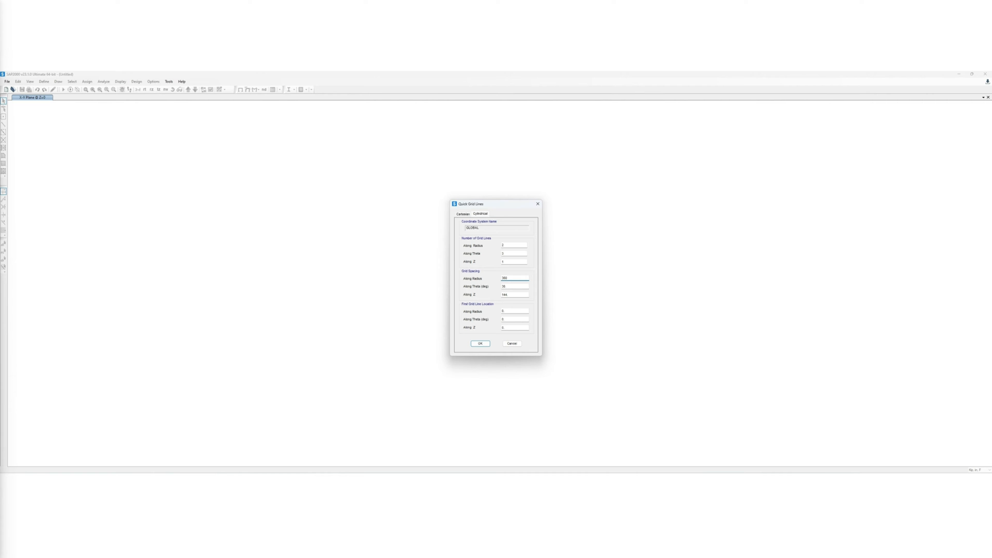
pyautogui.click(514, 286)
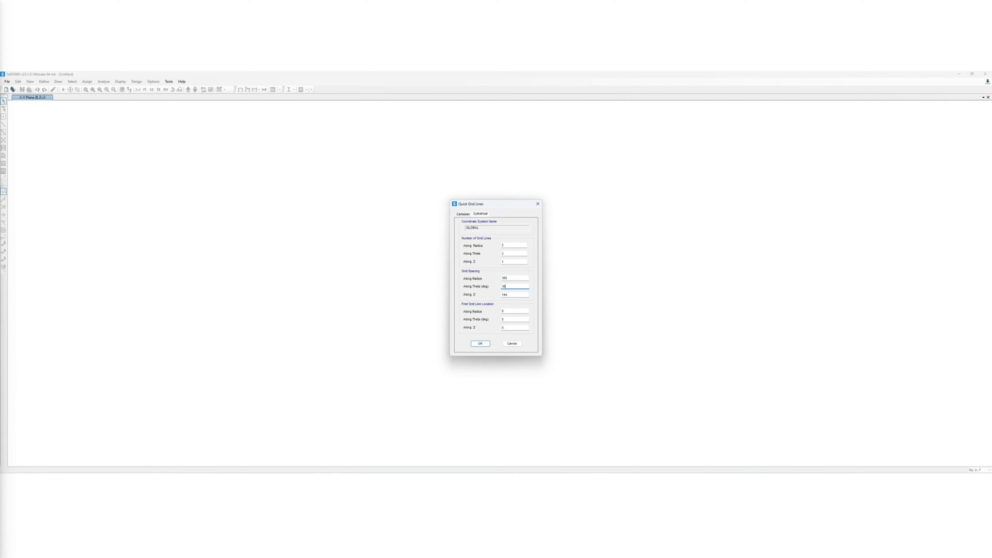
pyautogui.click(479, 343)
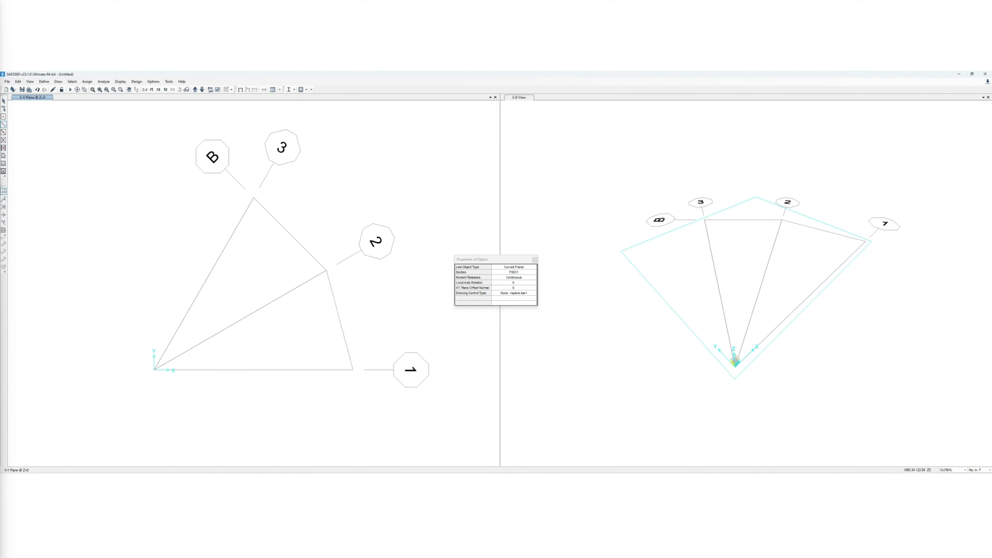
# Make the drawn line a curved frame defined as a circular arc by planar point and radius.
pyautogui.click(455, 224)
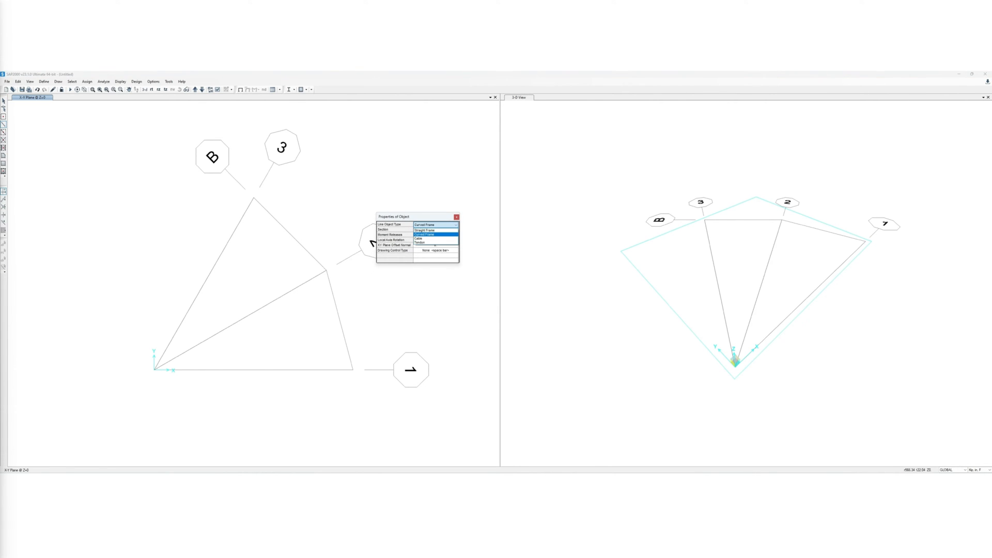
pyautogui.click(435, 225)
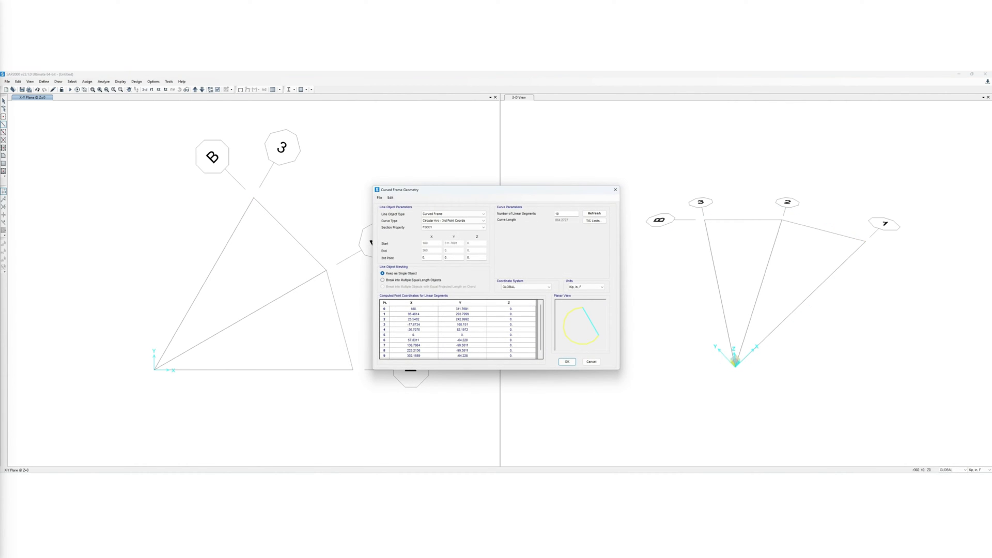
pyautogui.click(483, 220)
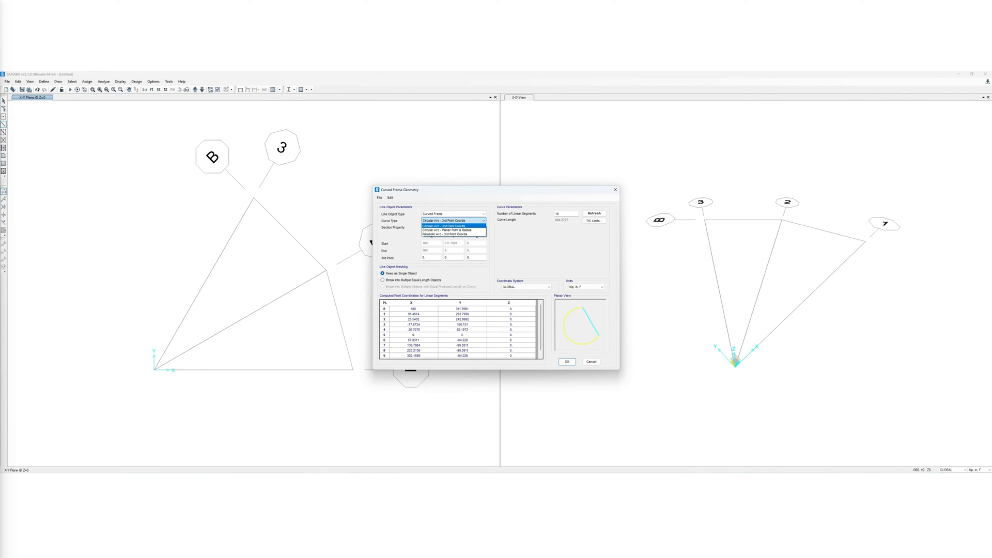
pyautogui.click(449, 225)
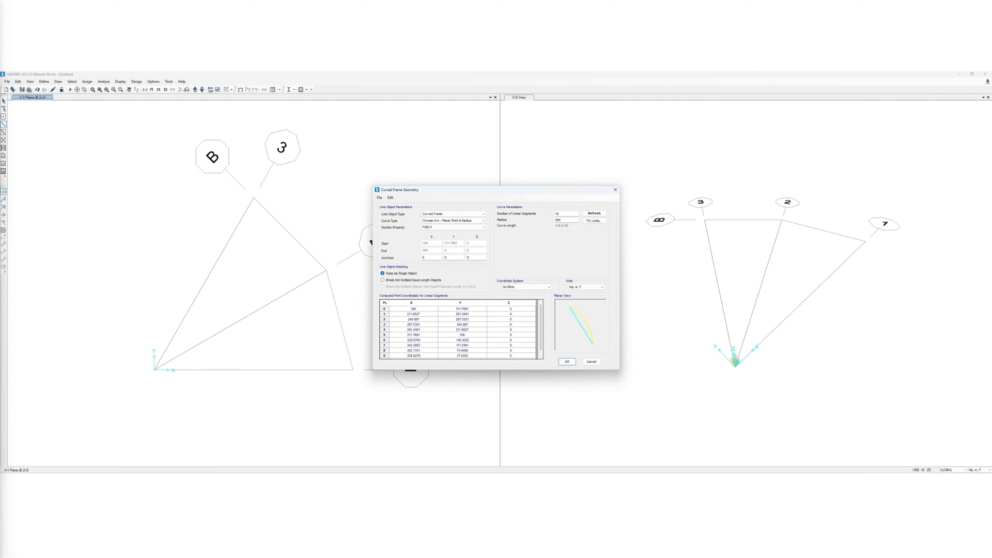
# Set the number of straight segments, refresh the points and break the arc into equal-length objects.
pyautogui.click(562, 213)
pyautogui.write('20')
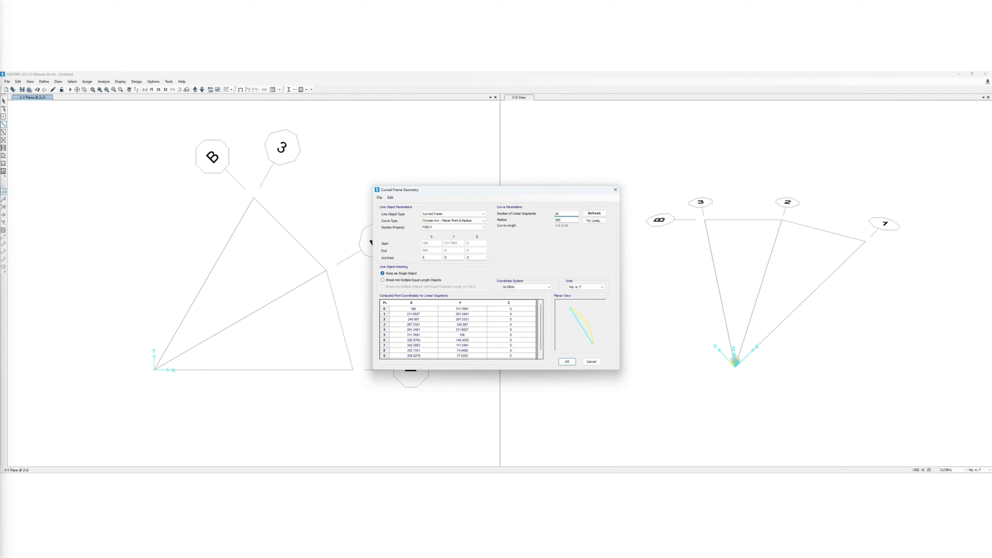
pyautogui.click(593, 213)
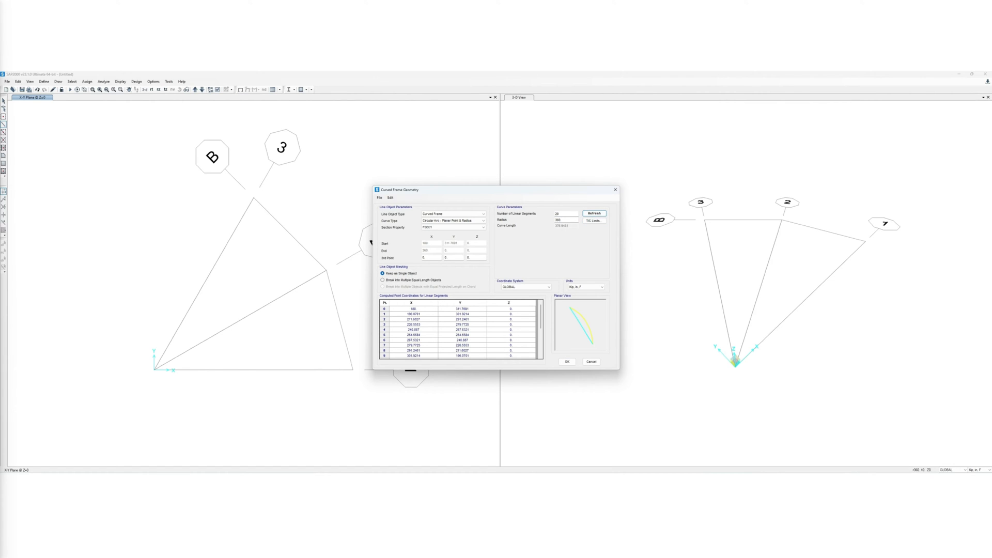
pyautogui.click(382, 280)
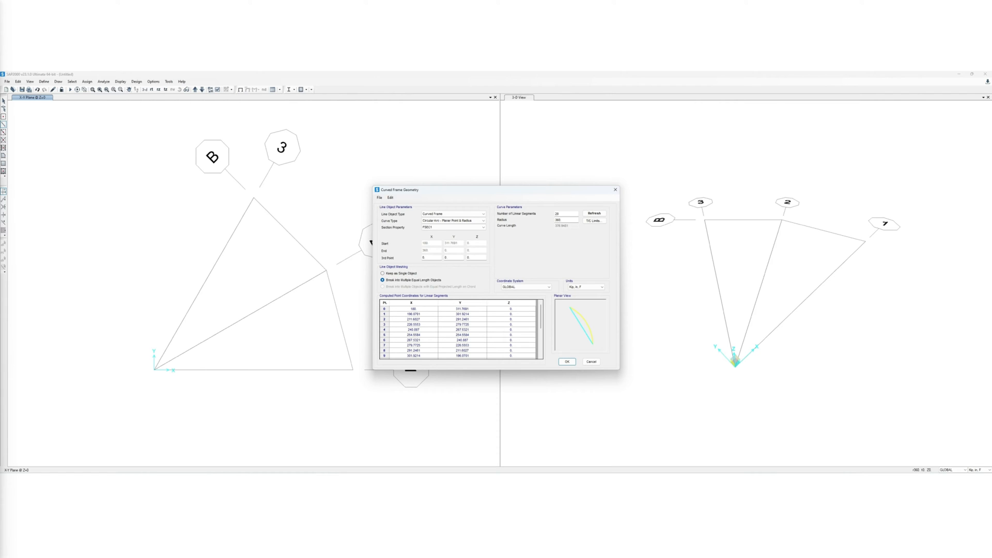
pyautogui.click(565, 362)
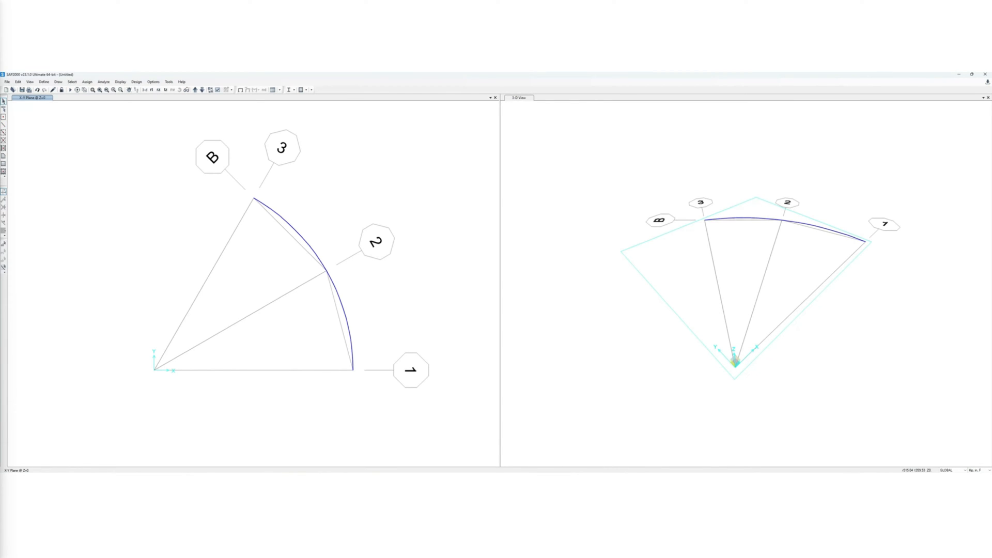
# Import a new I/Wide Flange frame section from the AISC15.xml database.
pyautogui.click(44, 81)
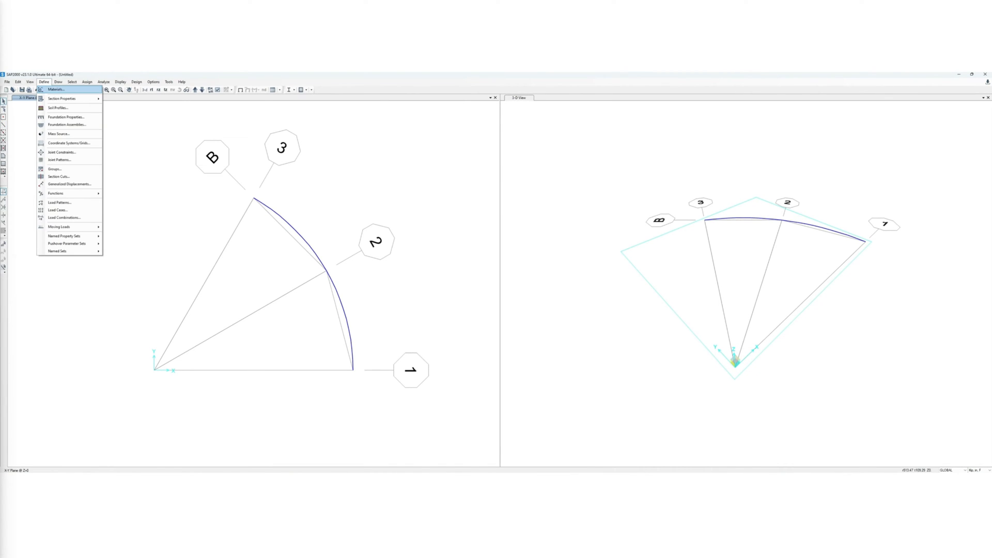
pyautogui.click(61, 98)
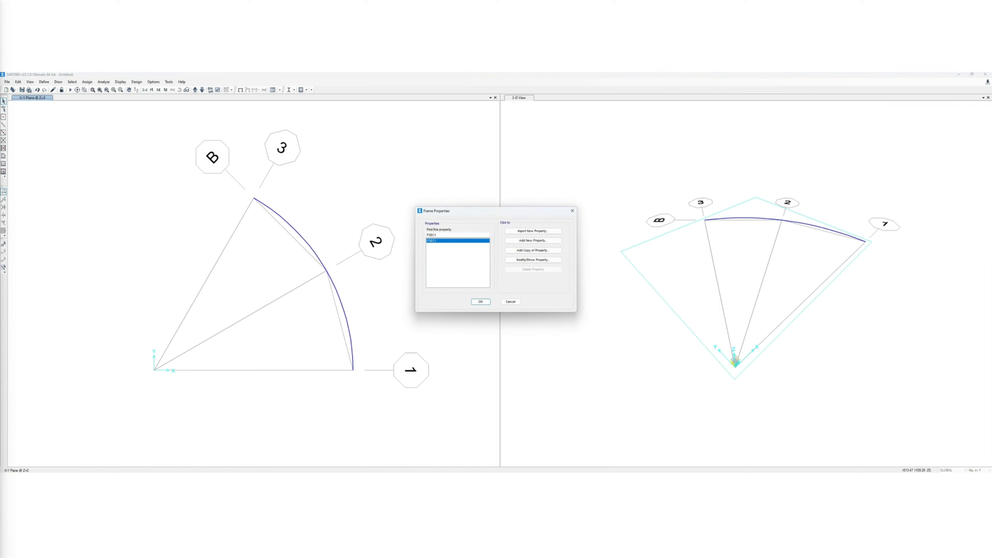
pyautogui.click(532, 231)
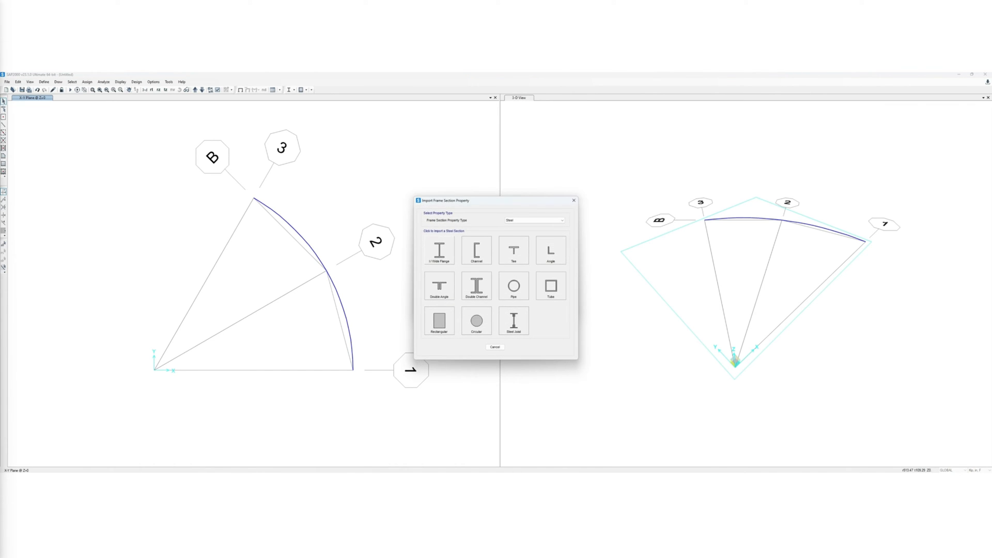
pyautogui.click(438, 250)
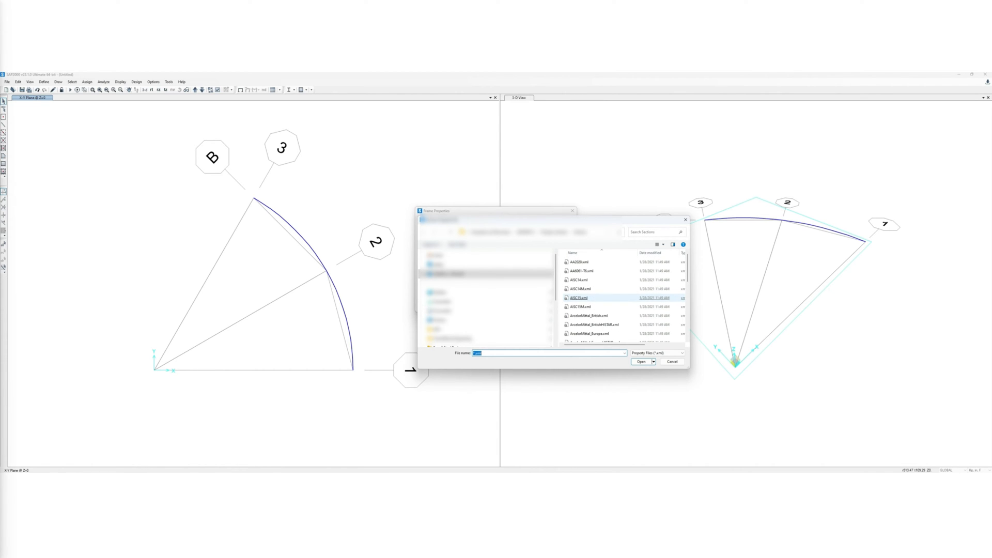
pyautogui.click(579, 298)
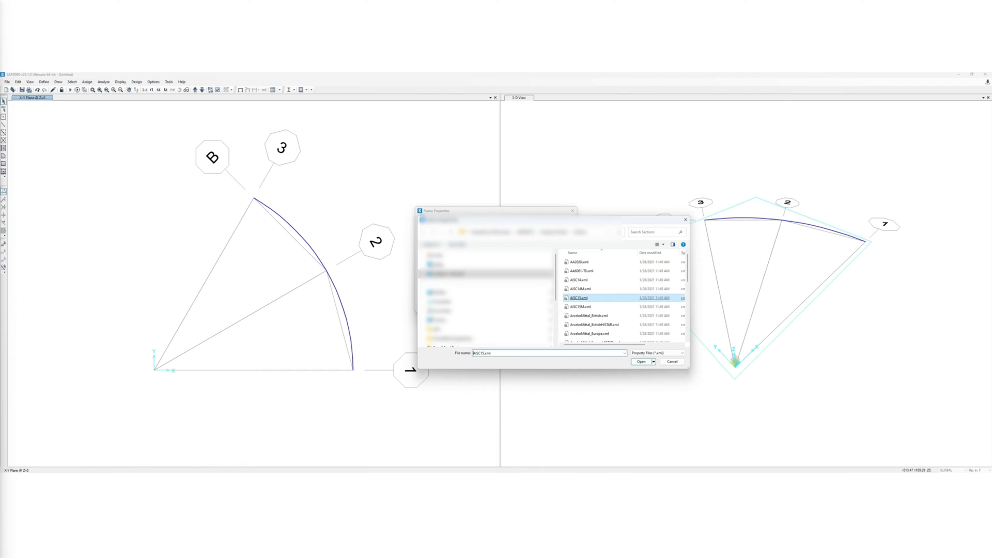
pyautogui.click(642, 361)
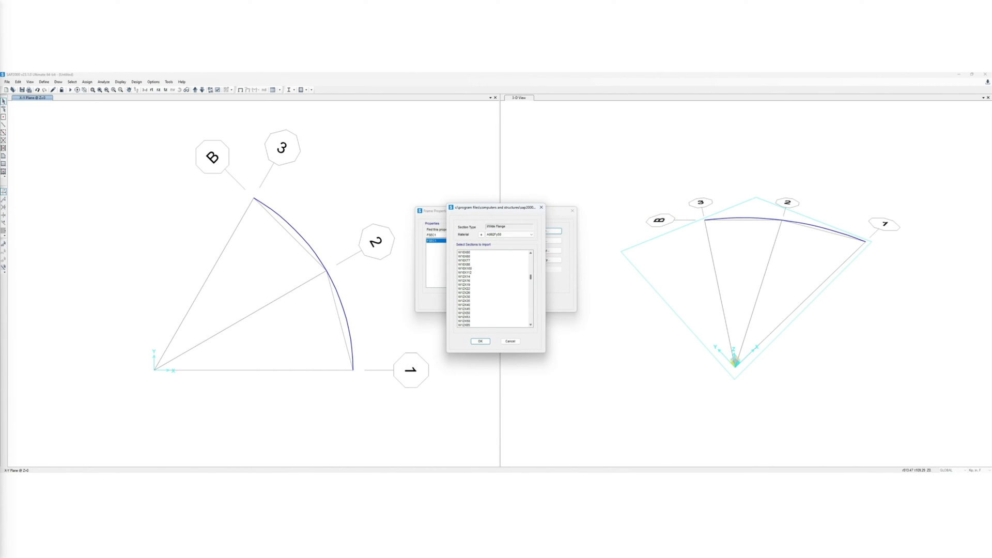
# Choose the W21X83 shape and accept it among the frame section properties.
pyautogui.scroll(-3)
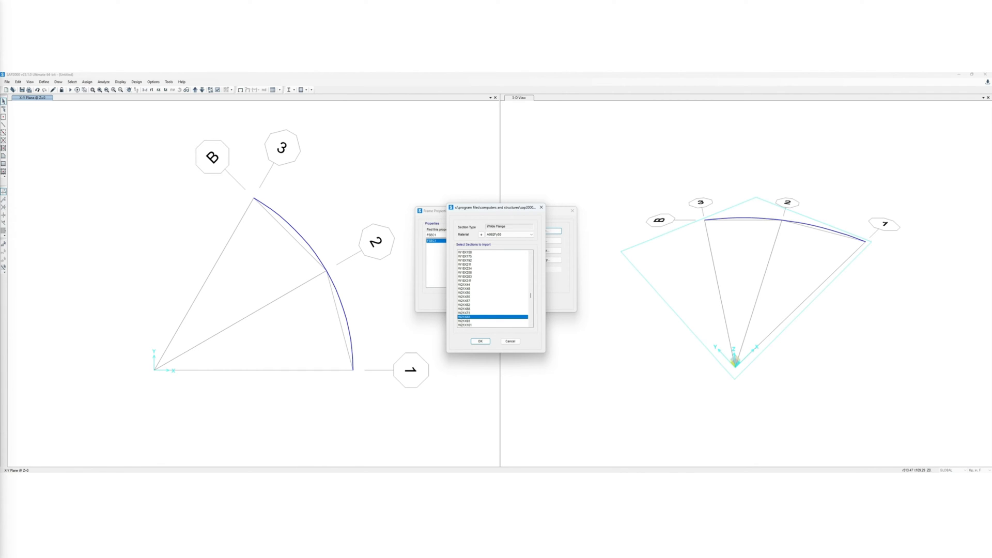
pyautogui.click(481, 341)
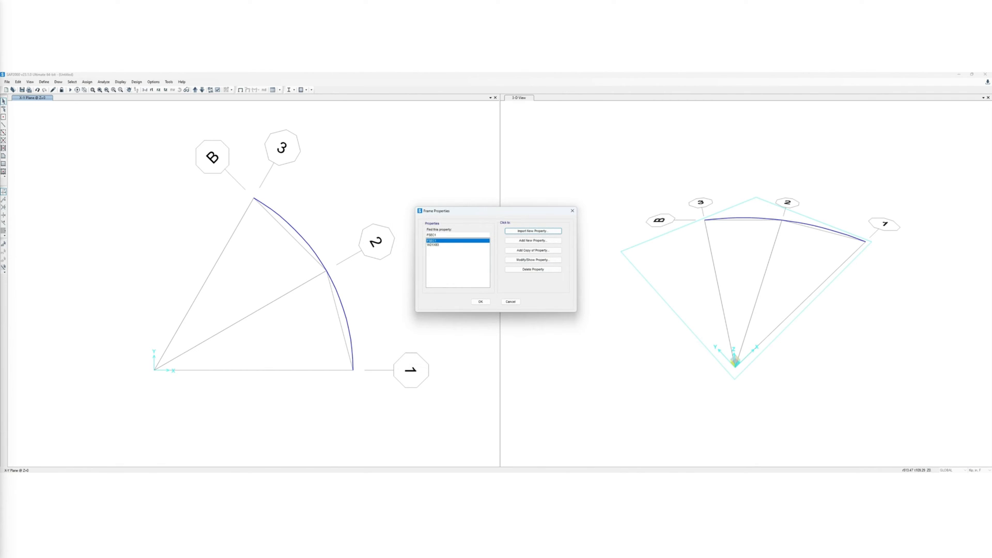
pyautogui.click(444, 245)
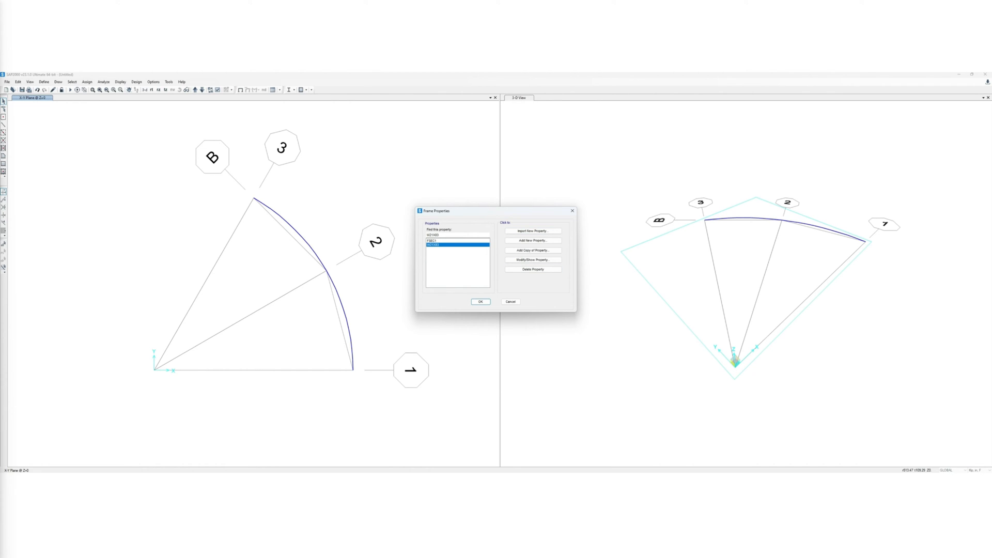
pyautogui.click(481, 302)
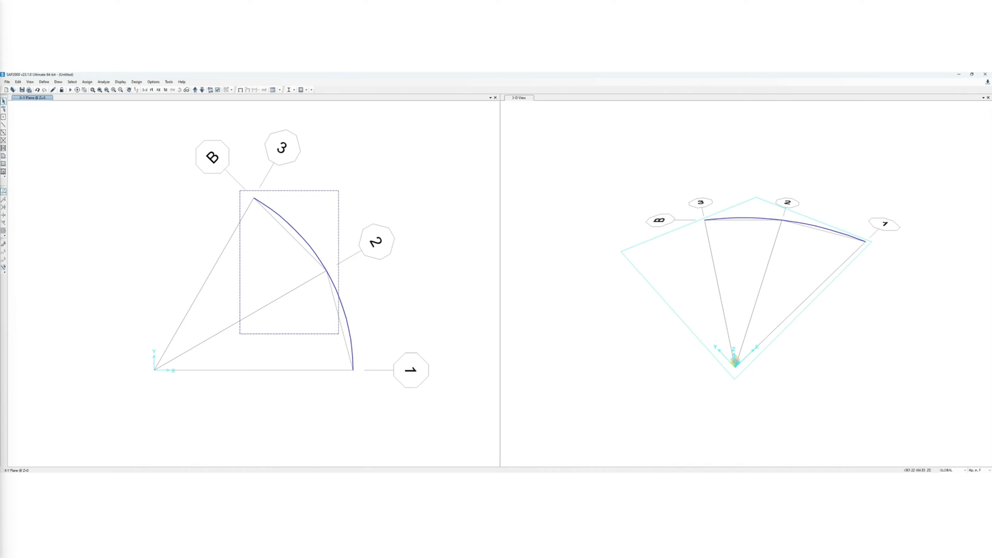
# Assign the W21X83 section to the selected curved beam frames.
pyautogui.click(87, 82)
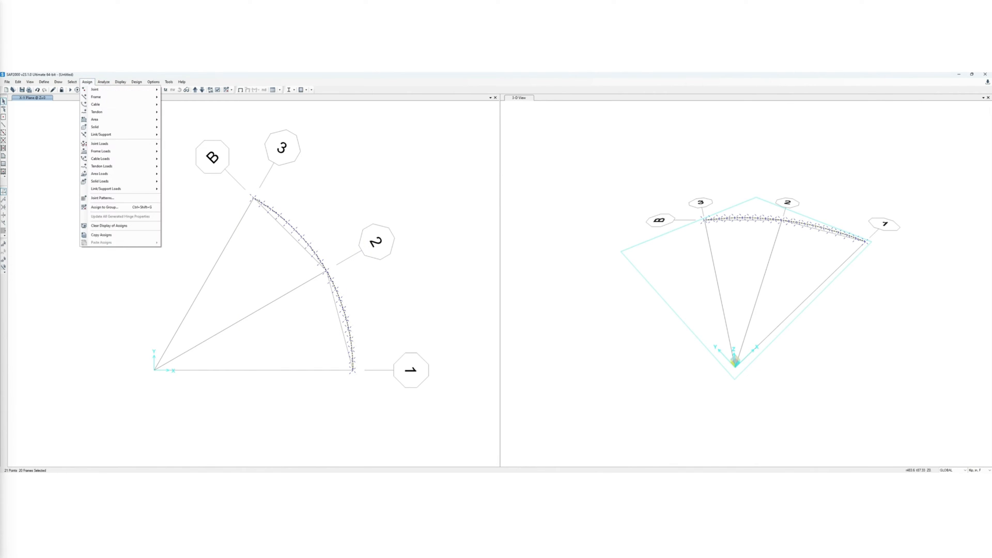
pyautogui.click(95, 96)
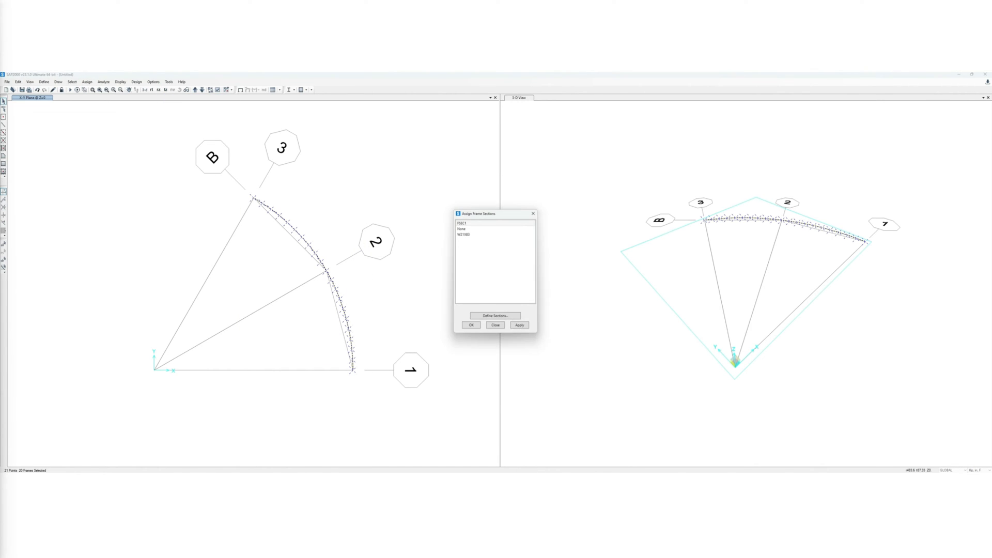
pyautogui.click(495, 233)
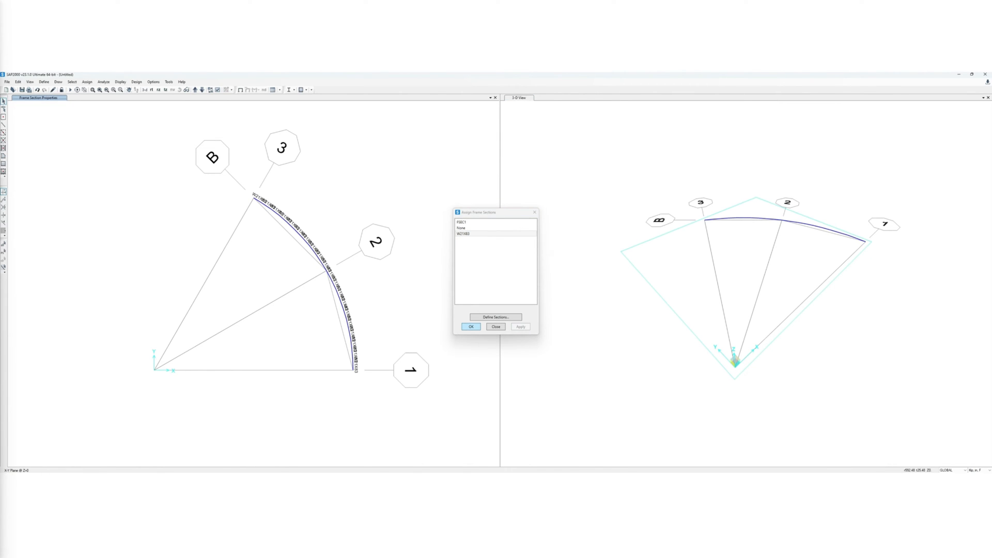
pyautogui.click(470, 327)
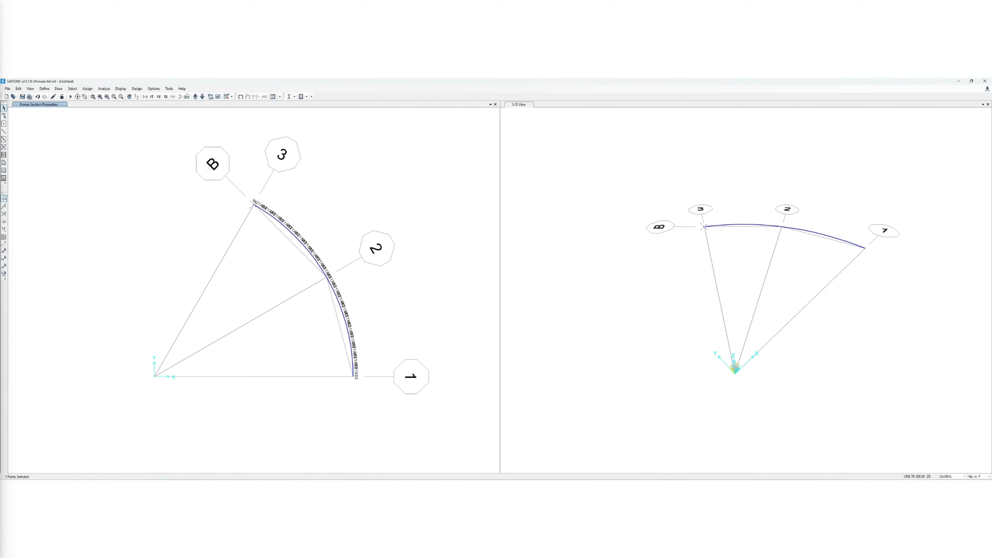
# Apply full fixed restraints to the support joints, then select the curved beam segments.
pyautogui.click(353, 376)
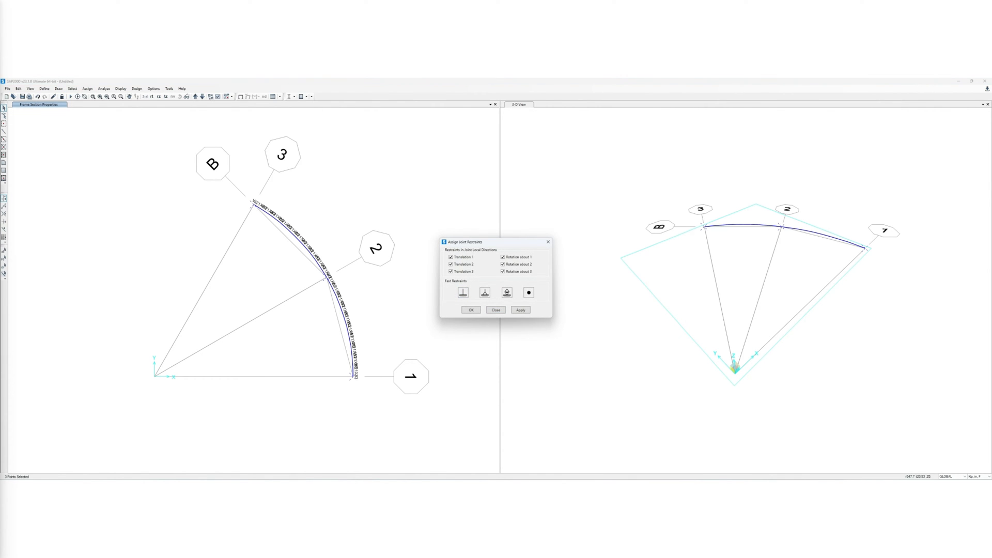
pyautogui.click(519, 310)
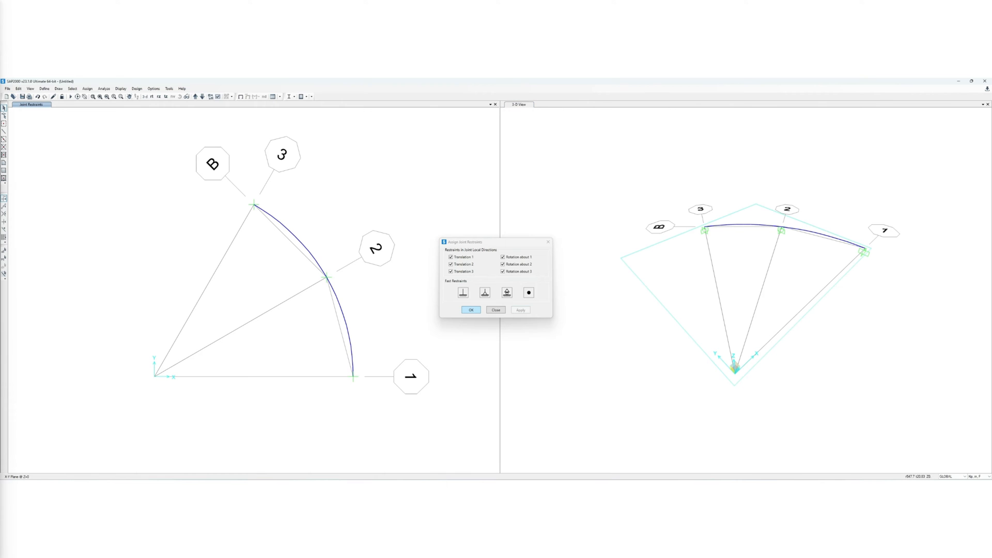
pyautogui.click(495, 310)
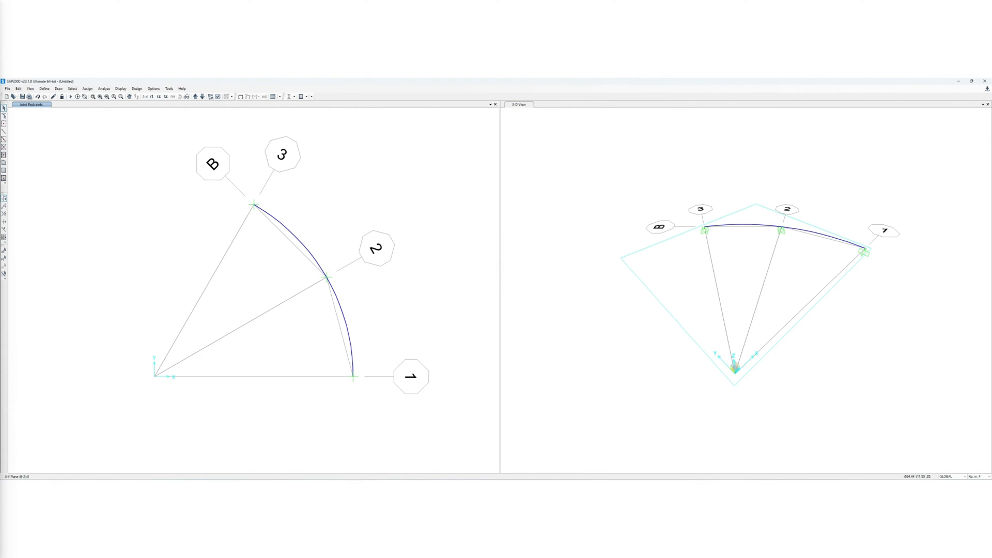
pyautogui.click(259, 211)
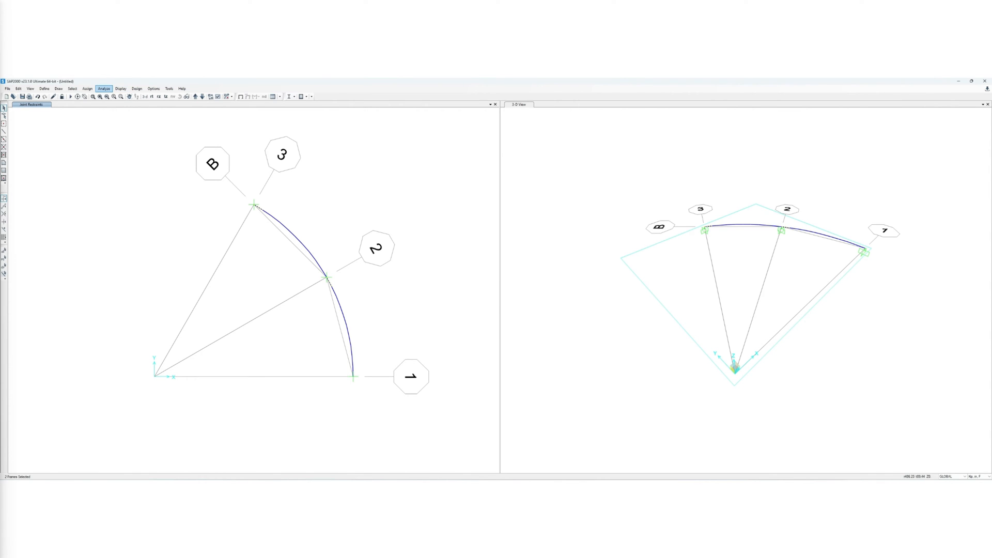
# Release Moment 33 at the start end of the first set of support segments.
pyautogui.click(87, 87)
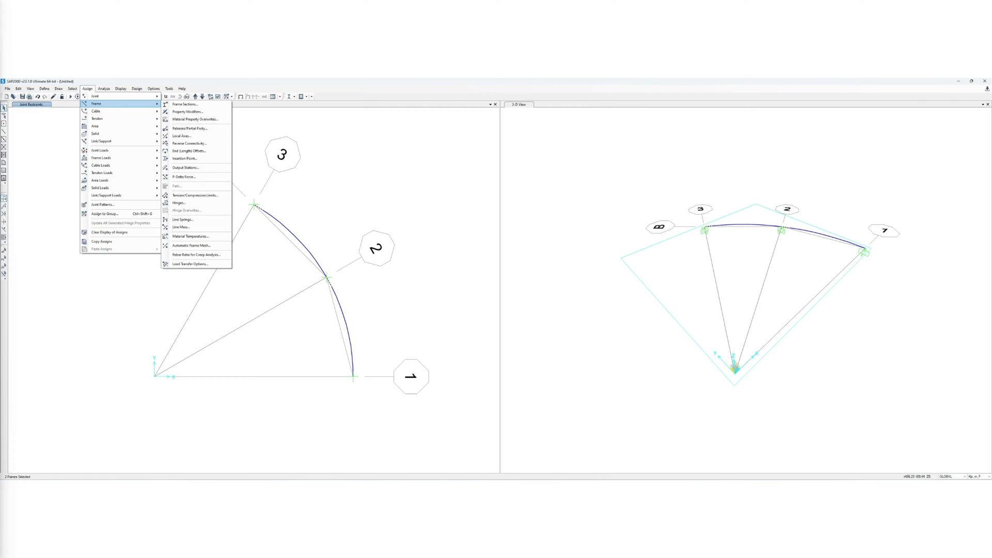
pyautogui.click(187, 128)
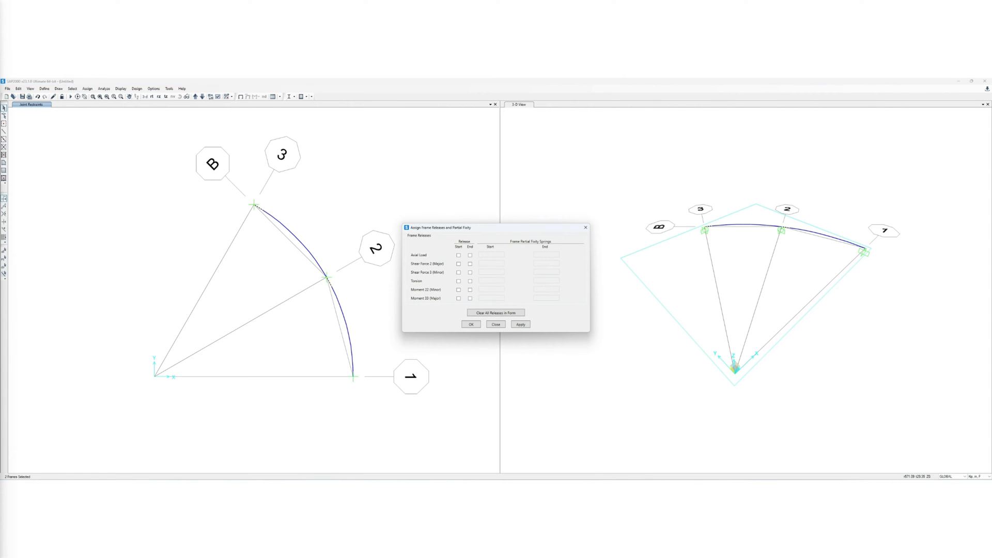
pyautogui.click(459, 298)
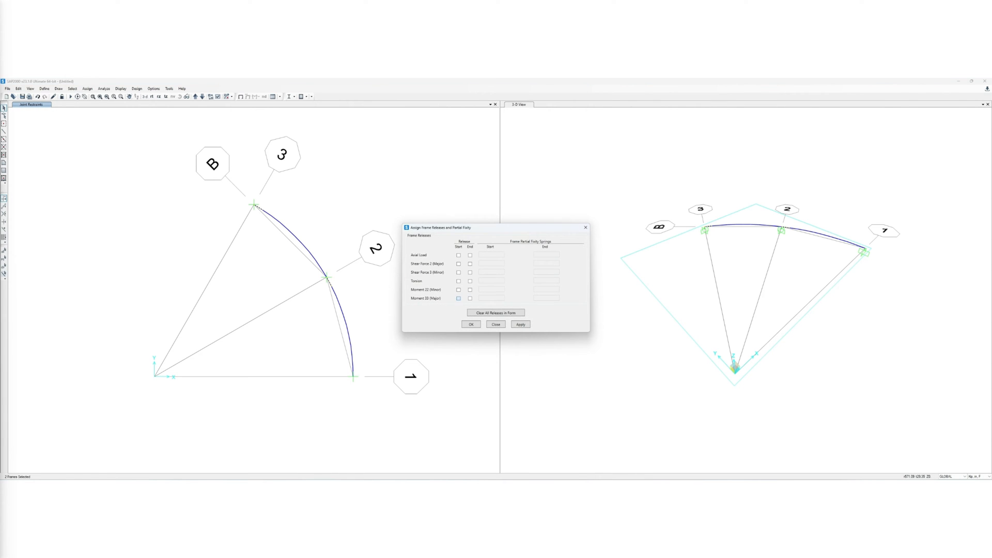
pyautogui.click(459, 298)
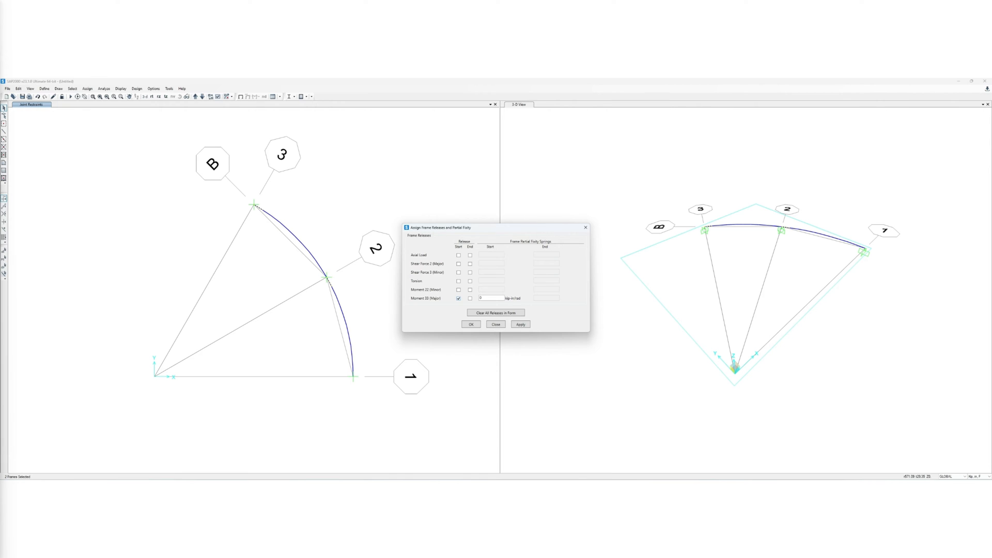
pyautogui.click(519, 324)
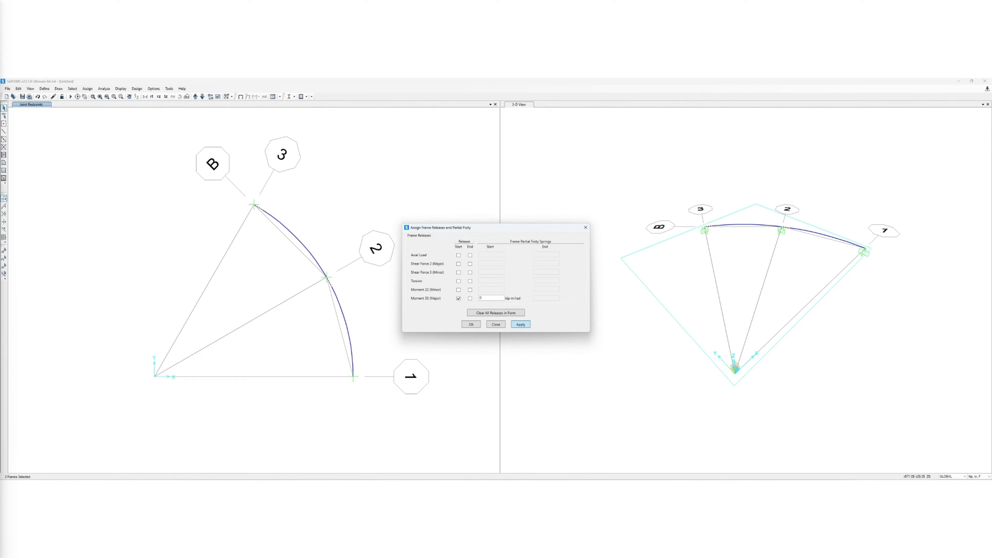
pyautogui.click(520, 323)
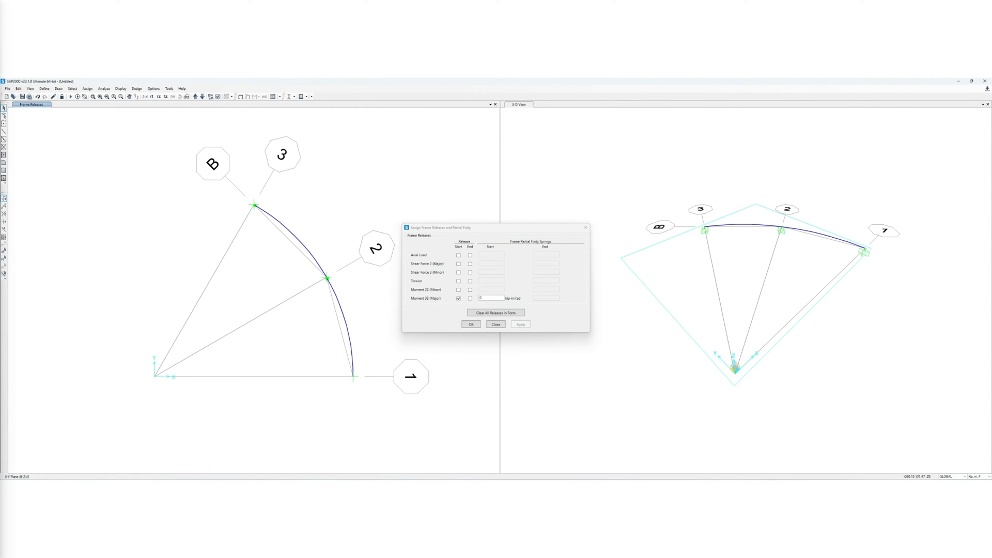
# Release Moment 33 at the end of the other support segment and close the releases.
pyautogui.click(520, 323)
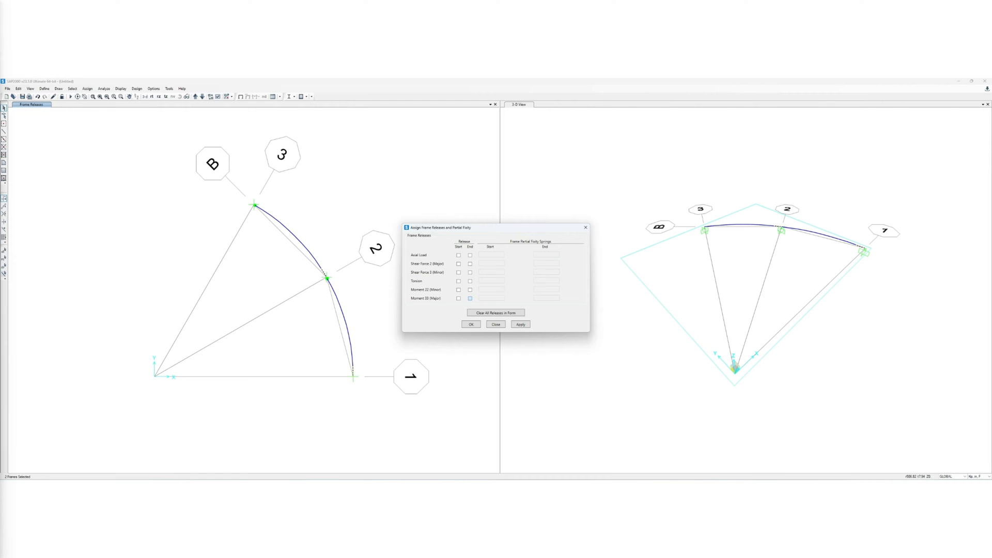
pyautogui.click(469, 297)
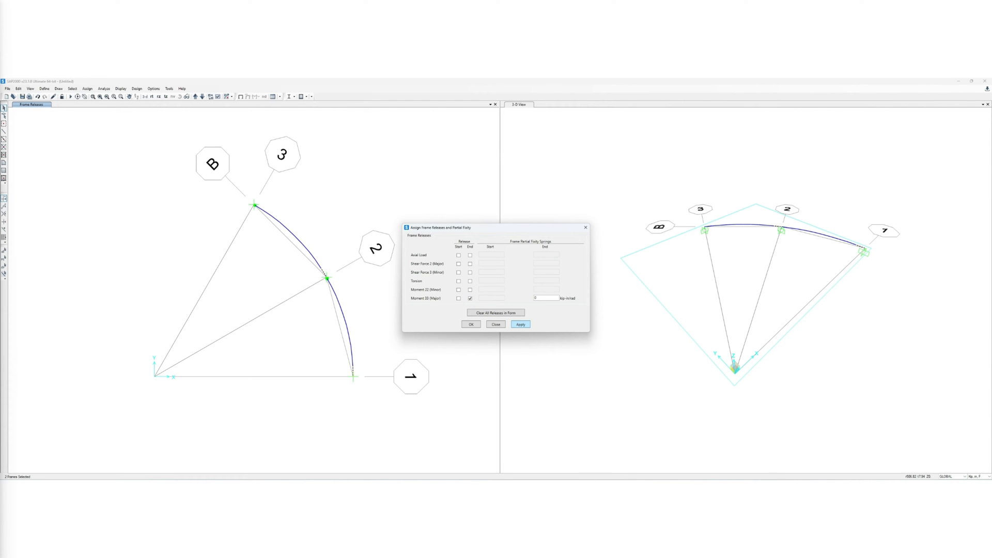
pyautogui.click(519, 323)
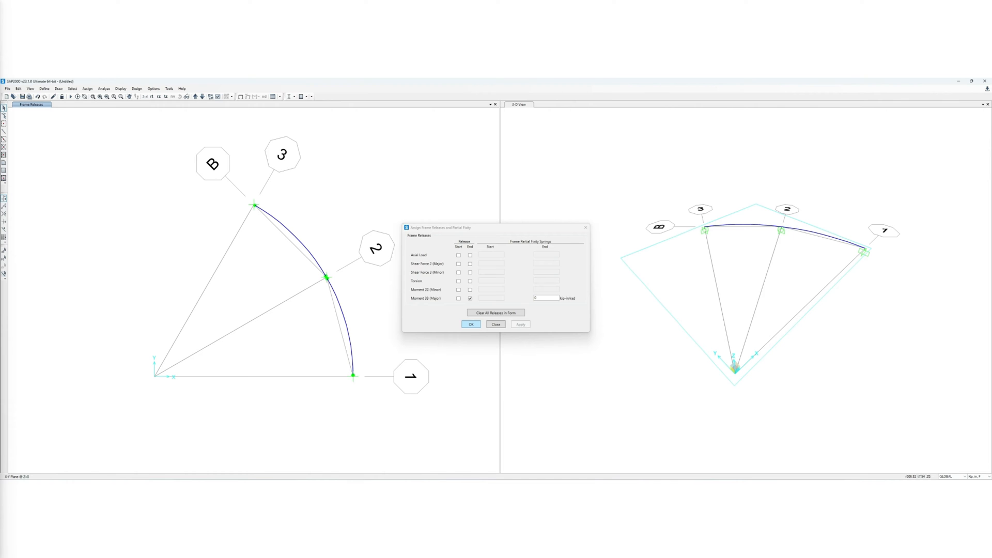
pyautogui.click(471, 323)
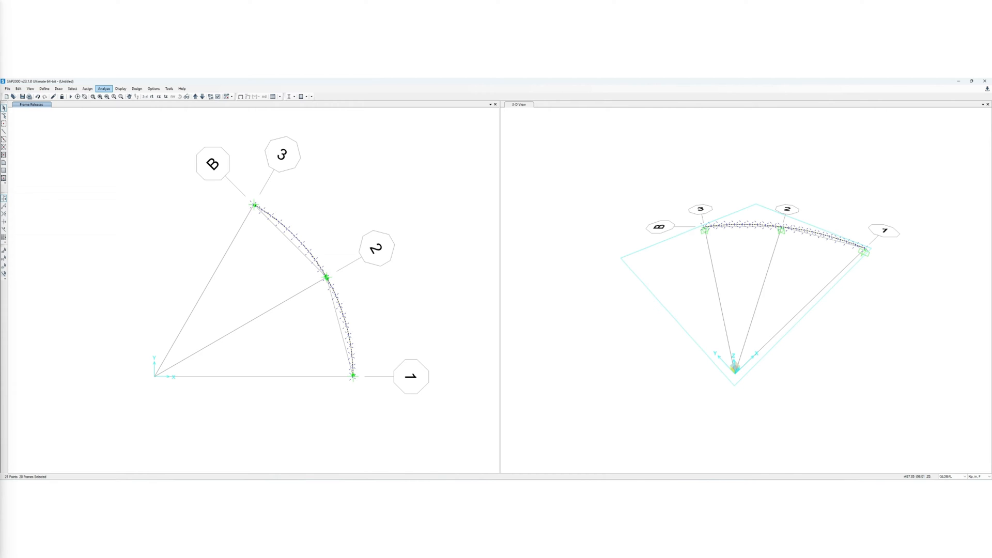
# Apply a uniform gravity distributed load in the DEAD pattern to the beam and bring up the load patterns.
pyautogui.click(87, 87)
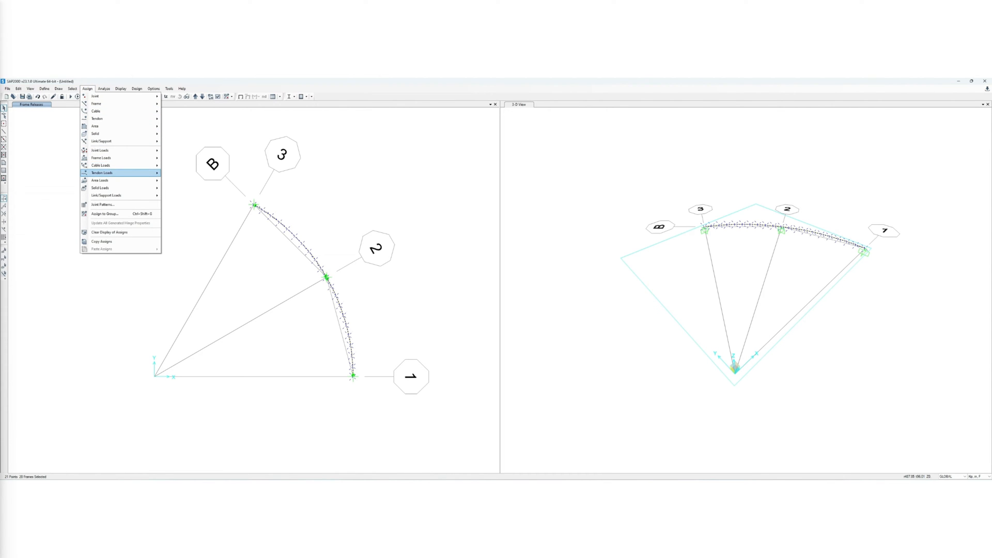
pyautogui.moveTo(101, 157)
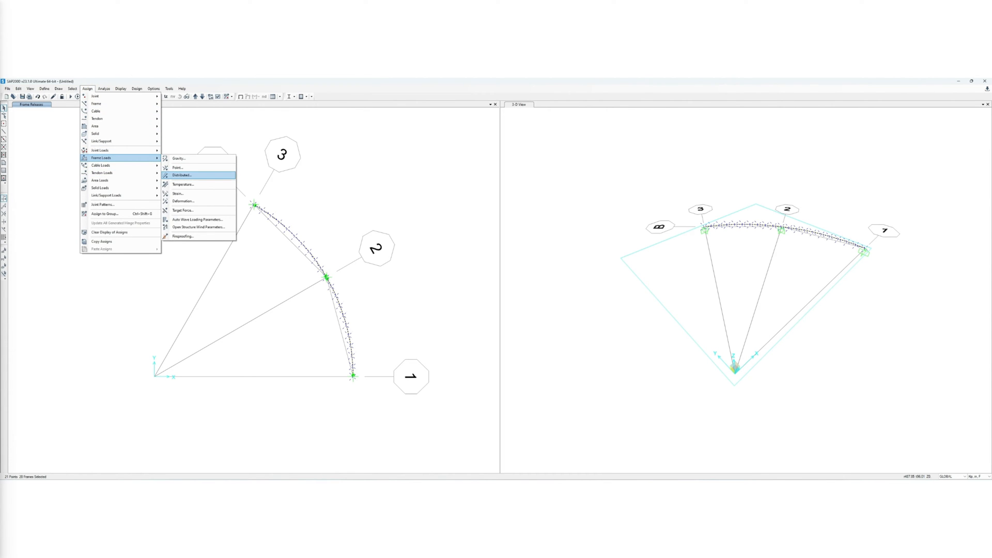
pyautogui.click(182, 176)
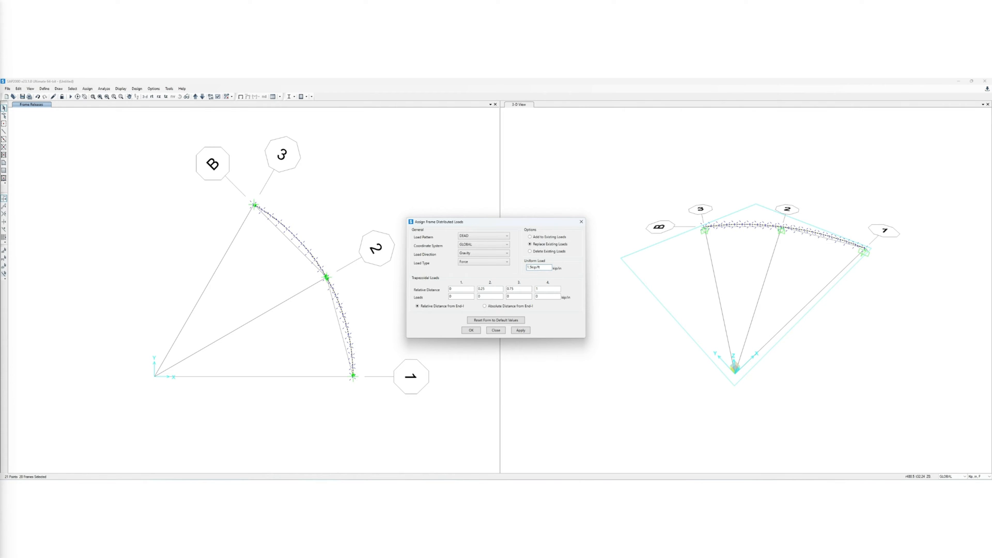
pyautogui.click(520, 330)
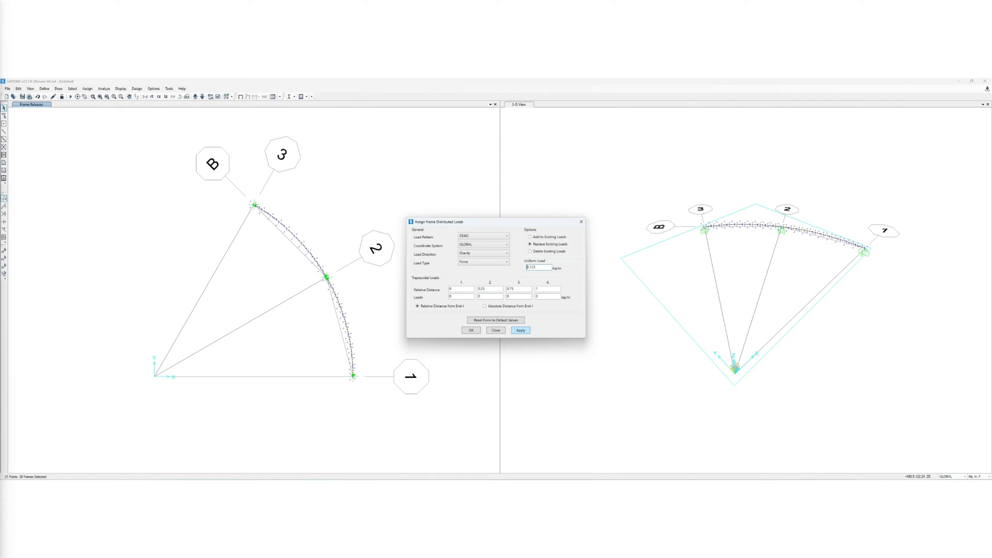
pyautogui.click(520, 331)
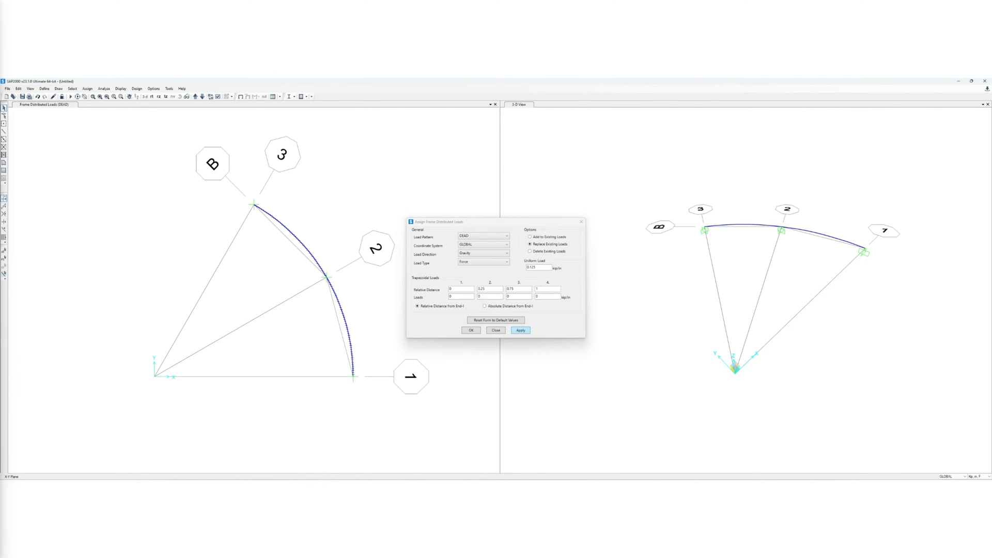
pyautogui.click(520, 330)
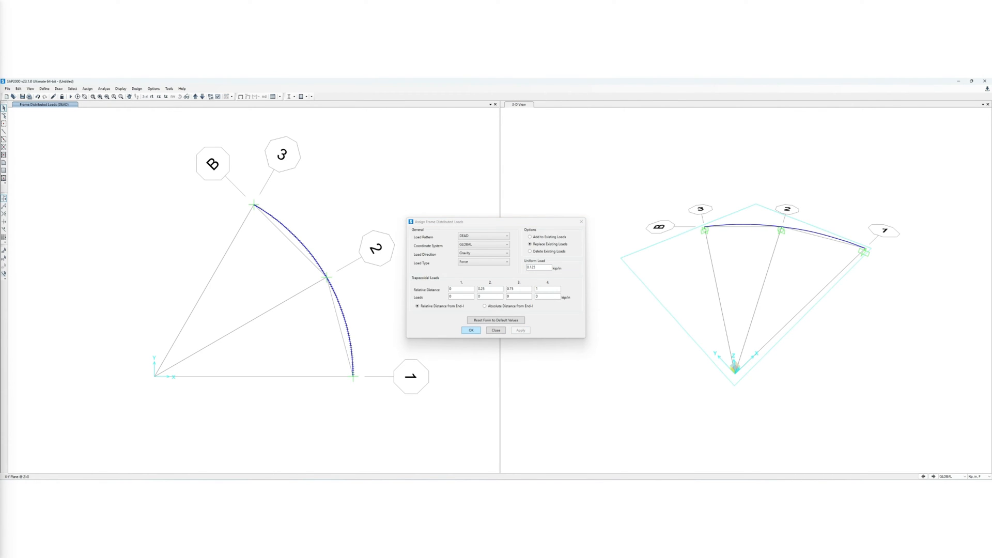
pyautogui.click(471, 330)
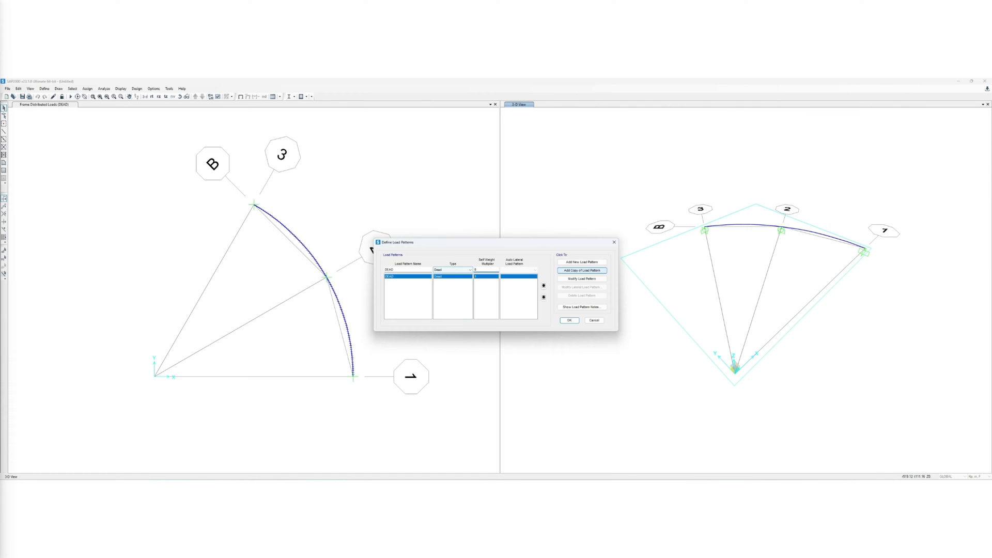
# Accept the load patterns, keeping the DEAD pattern.
pyautogui.click(568, 320)
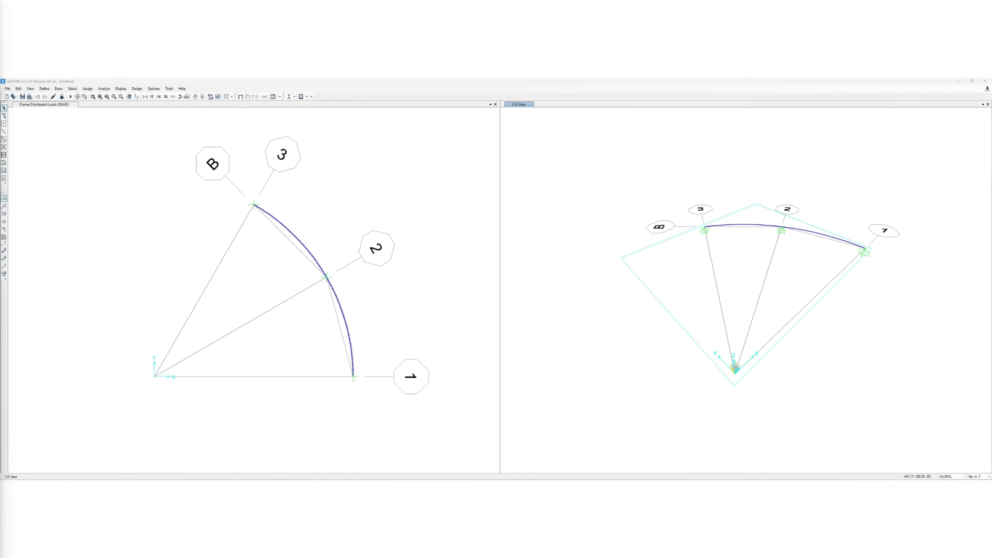
# Change the DEAD load case to a nonlinear static analysis in Define > Load Cases.
pyautogui.click(44, 88)
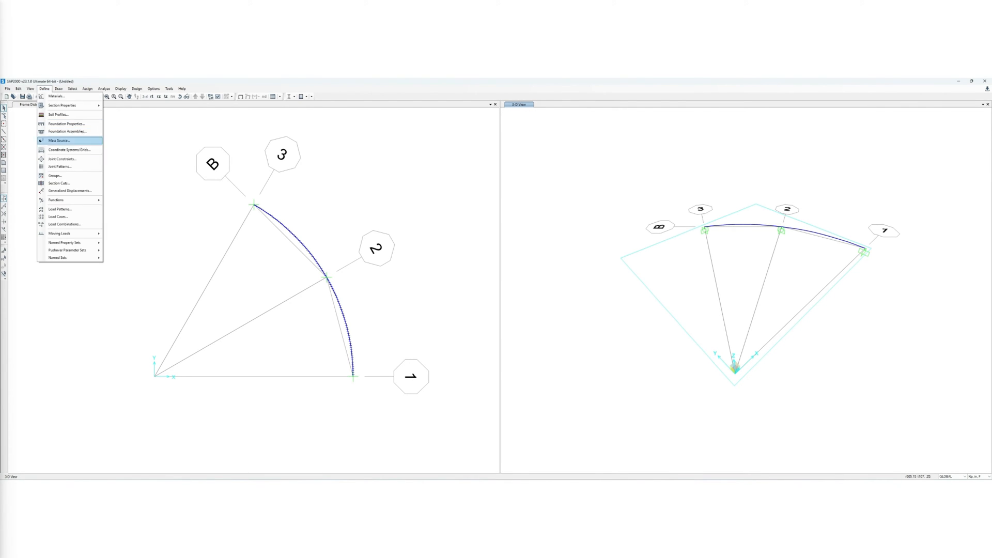
pyautogui.click(59, 216)
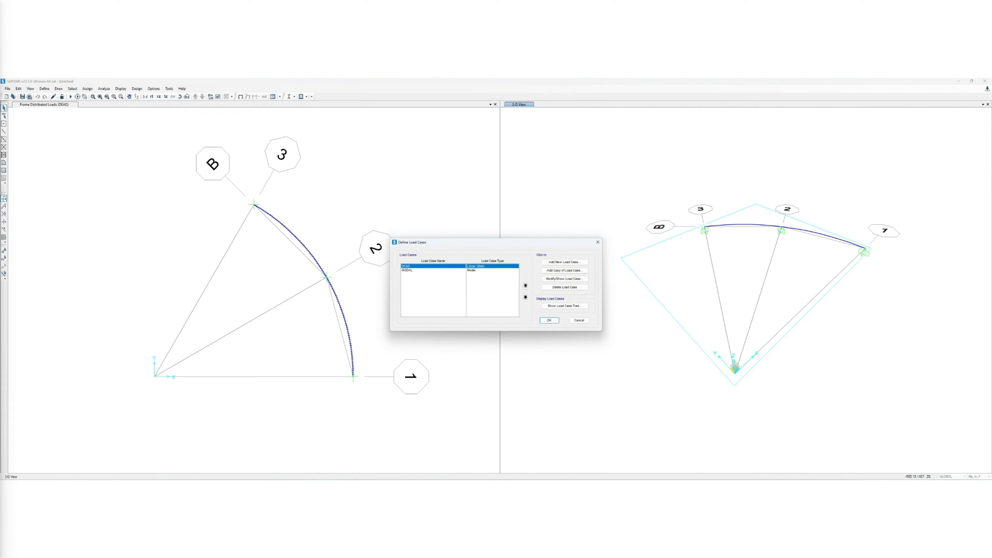
pyautogui.click(562, 279)
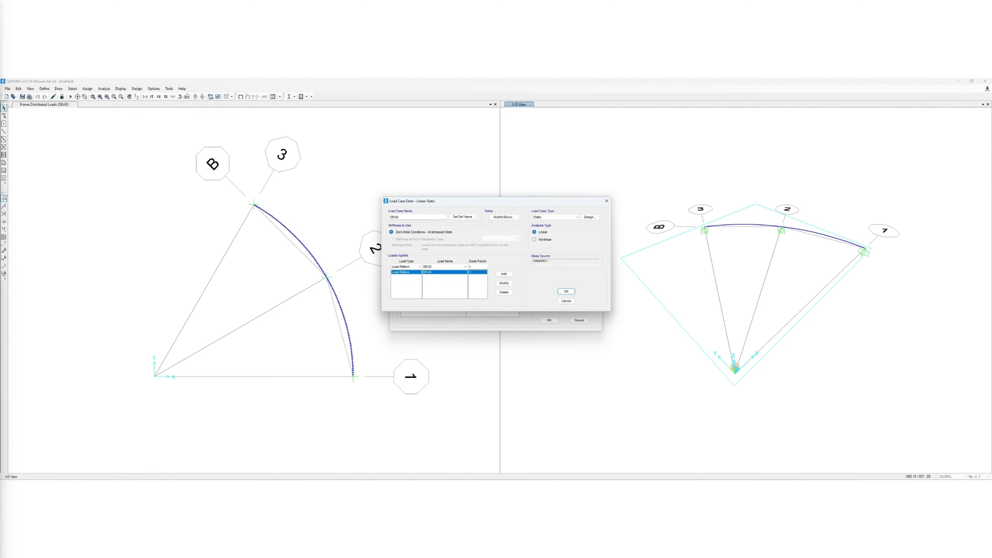
pyautogui.click(535, 239)
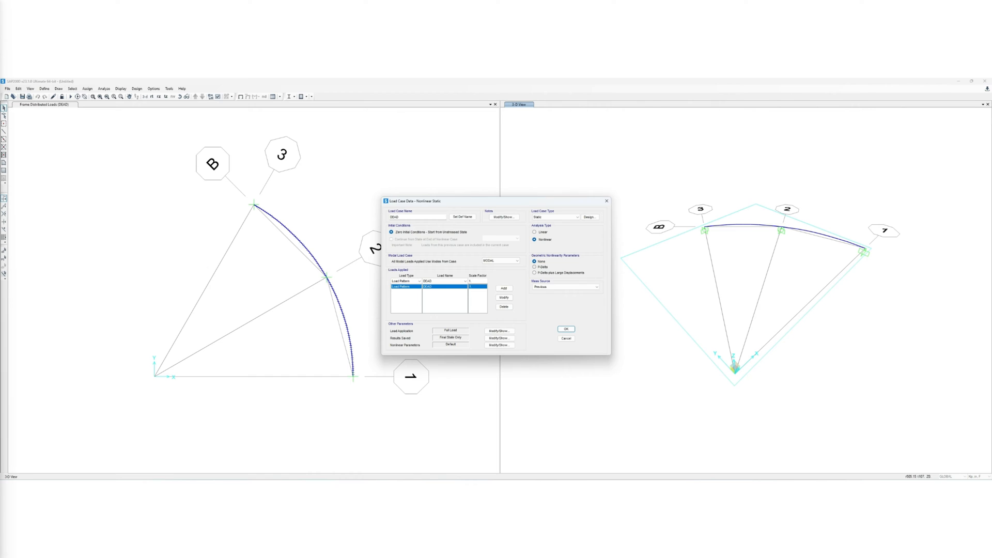
pyautogui.click(534, 272)
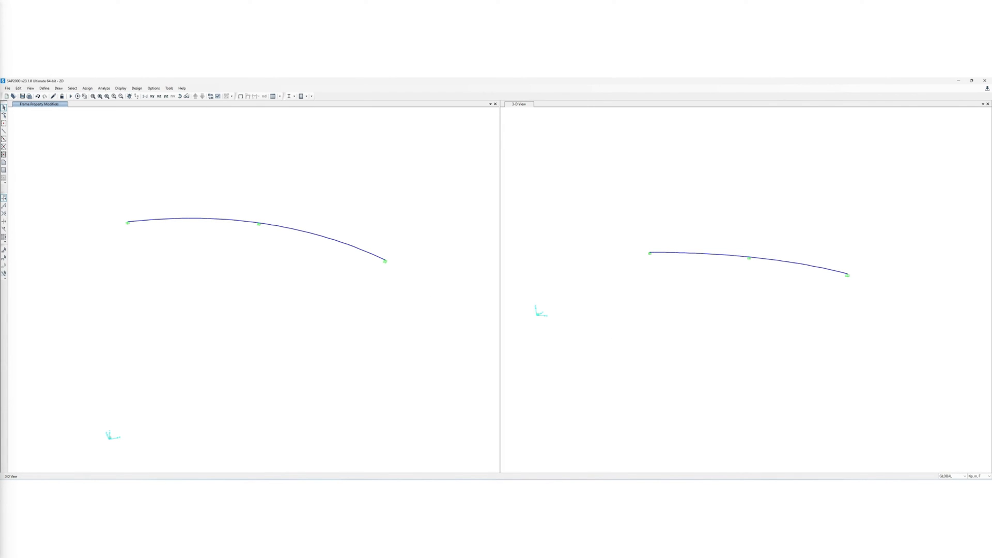
# Give all selected frames a torsional constant property modifier of 1.604.
pyautogui.click(86, 88)
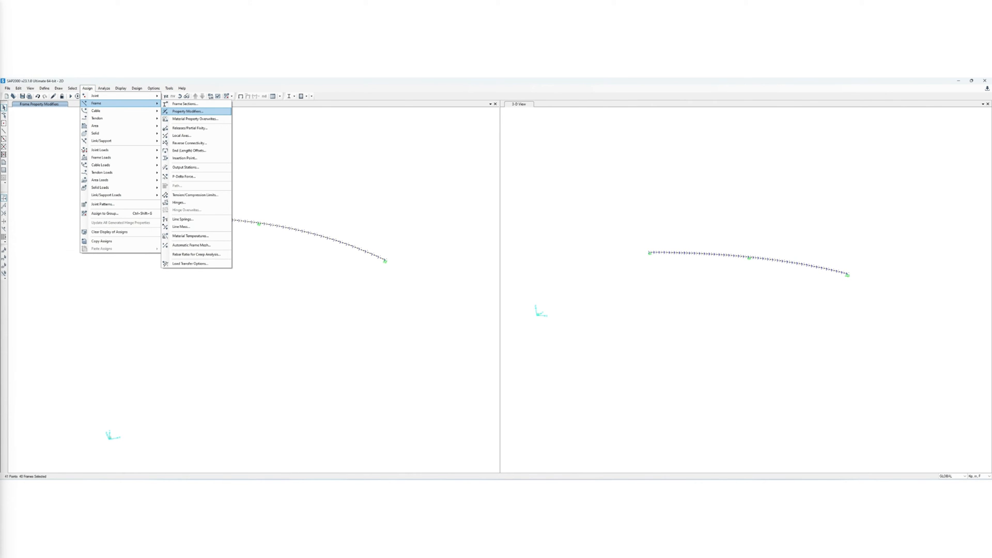
pyautogui.click(187, 112)
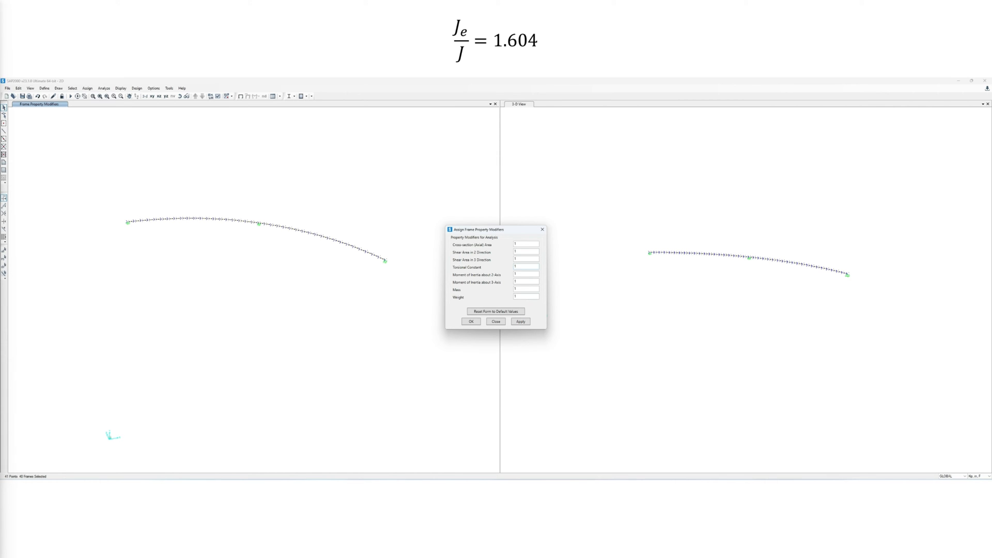
pyautogui.click(526, 267)
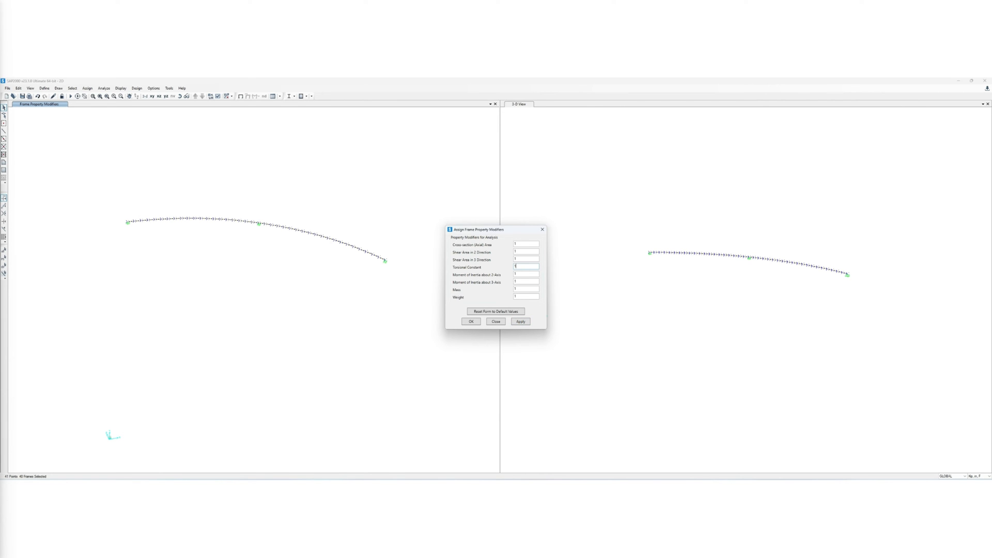
pyautogui.write('1.604')
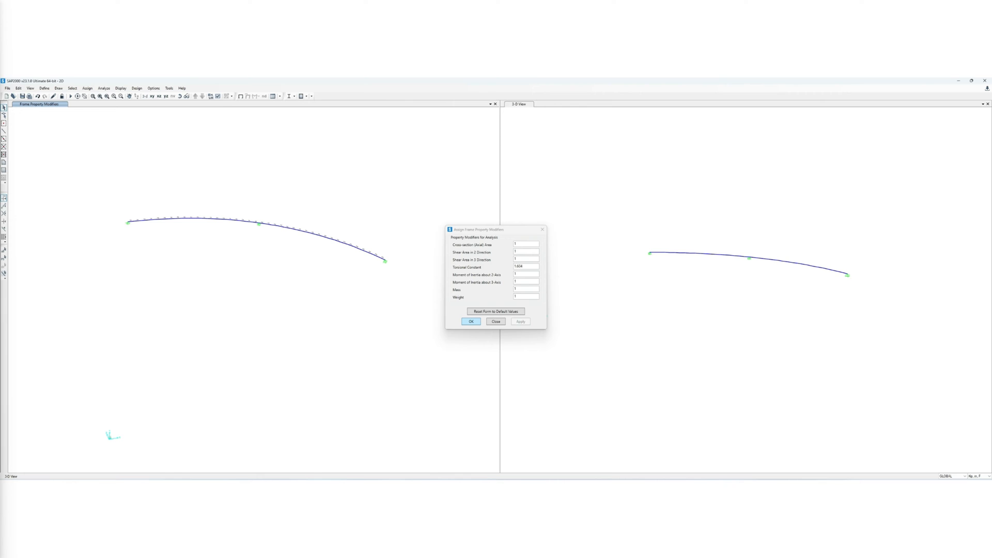
pyautogui.click(471, 321)
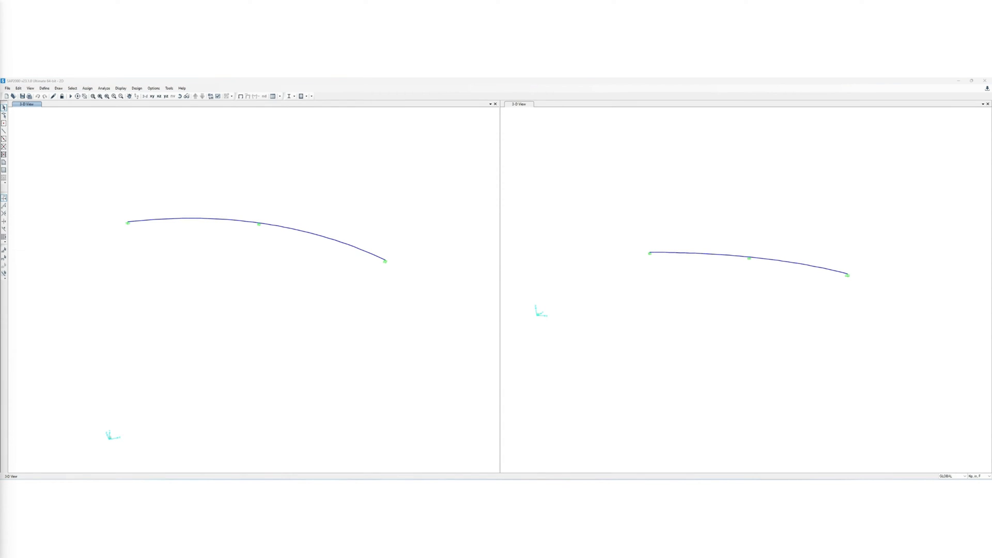
# Run the analysis and display the DEAD-case Moment 3-3 diagram on the curved beam.
pyautogui.click(103, 88)
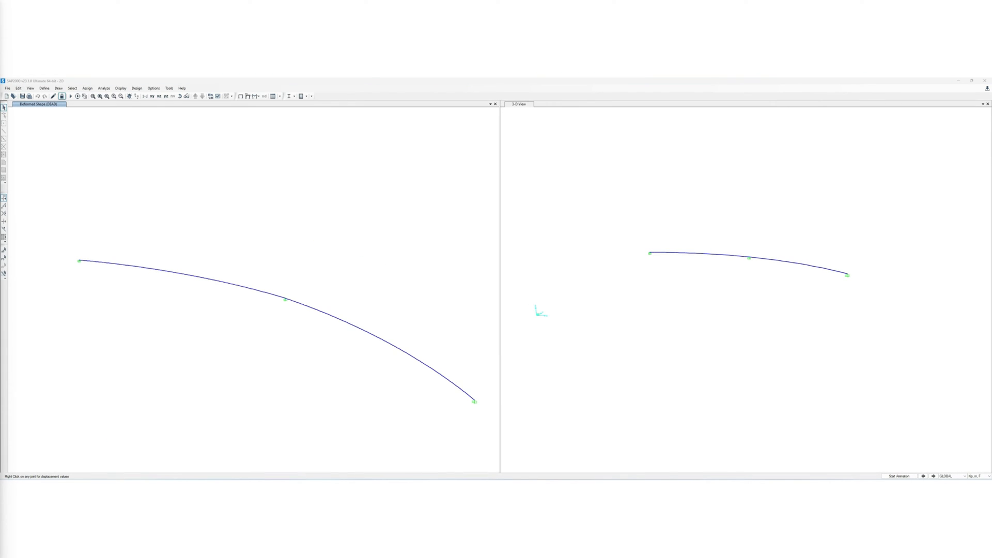
pyautogui.click(257, 96)
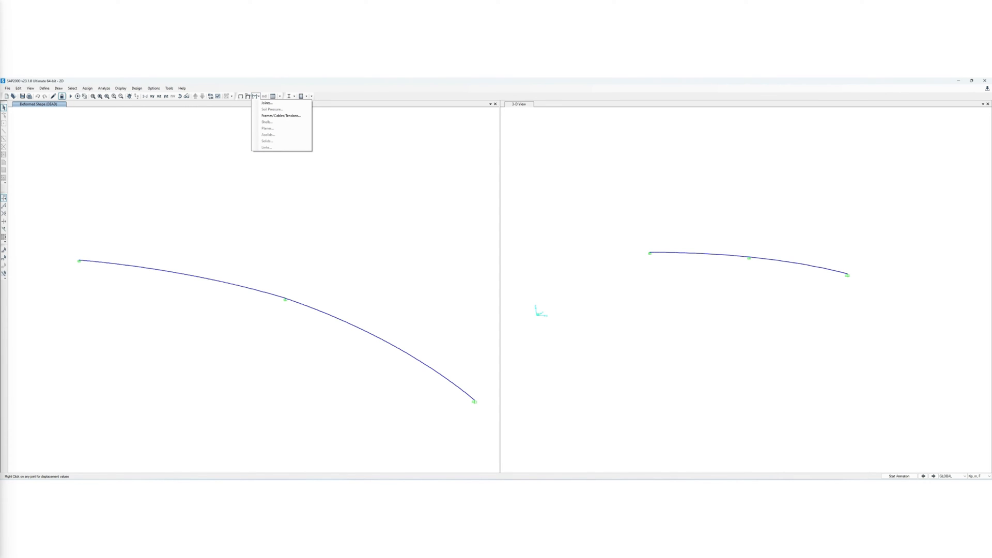
pyautogui.click(280, 114)
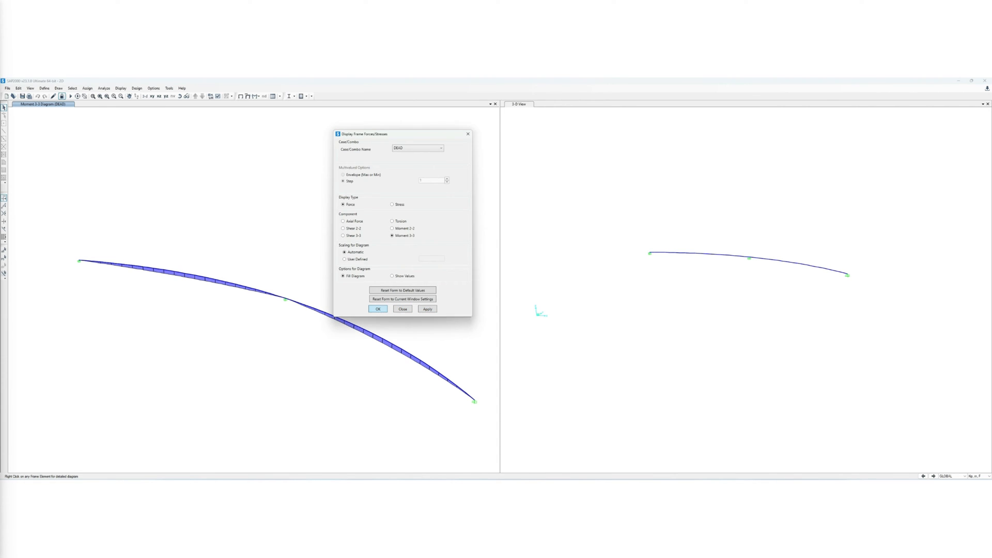
pyautogui.click(377, 309)
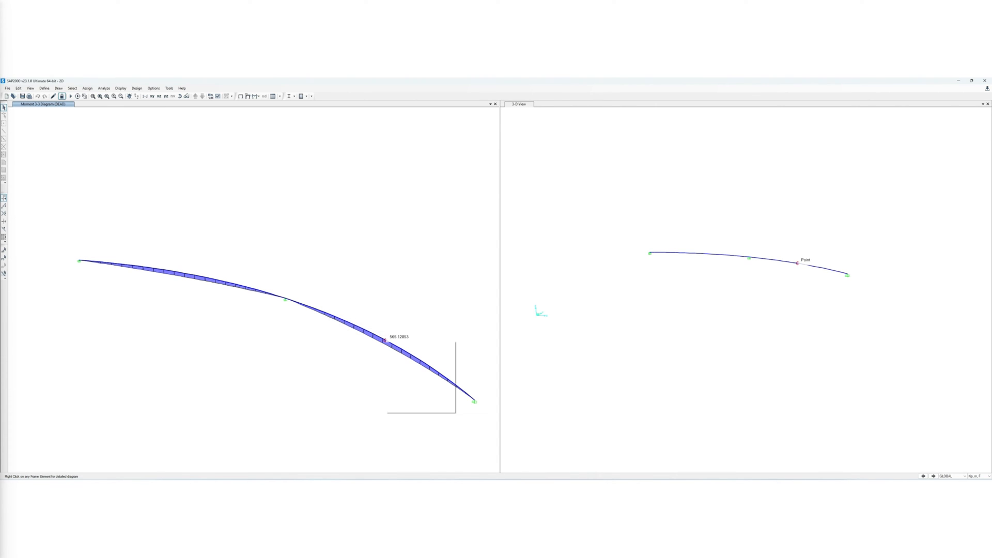
# Check a beam segment's detailed diagram, reading a peak moment of about 566 kip-in.
pyautogui.click(385, 340)
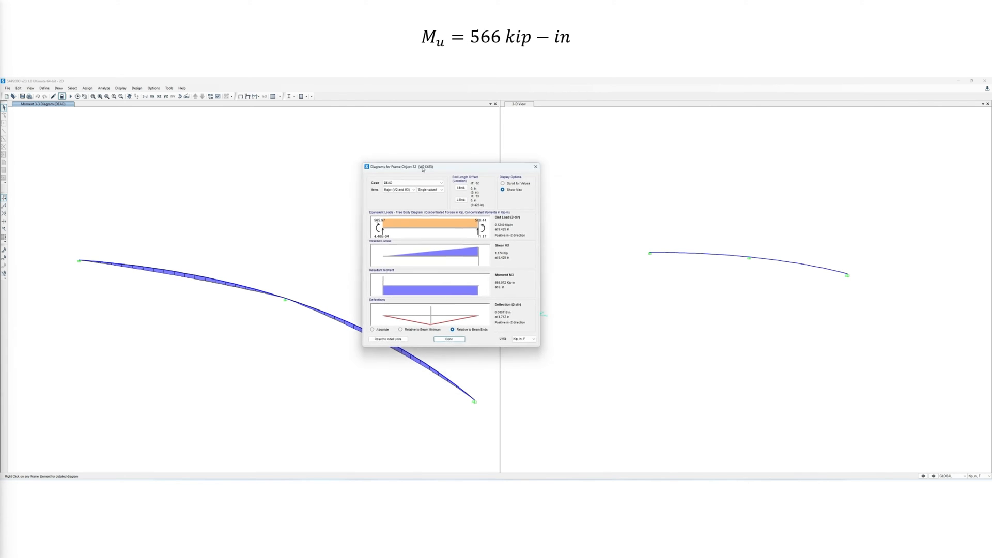
pyautogui.click(449, 339)
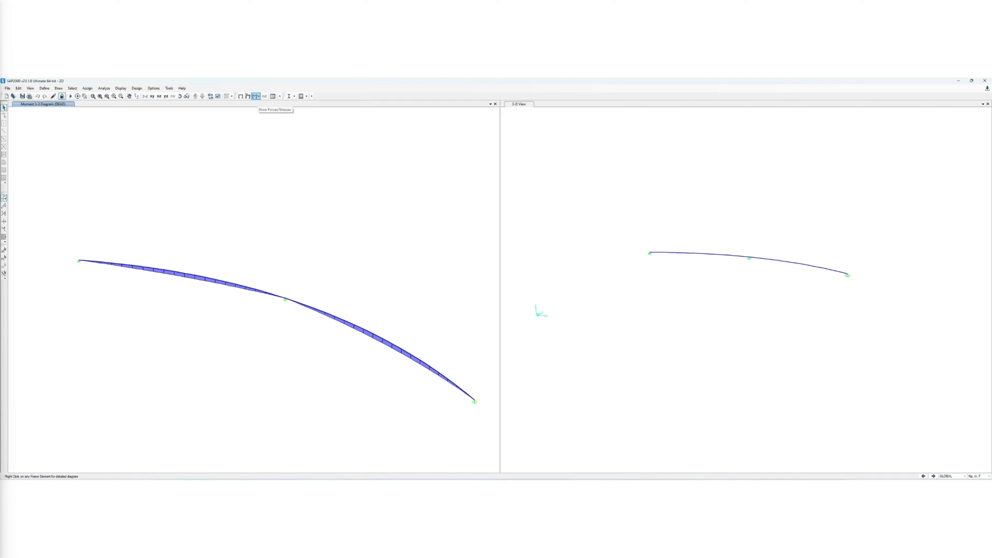
# Switch to the DEAD-case Shear 2-2 diagram and read a segment's peak shear of about 11.7 kips.
pyautogui.click(255, 95)
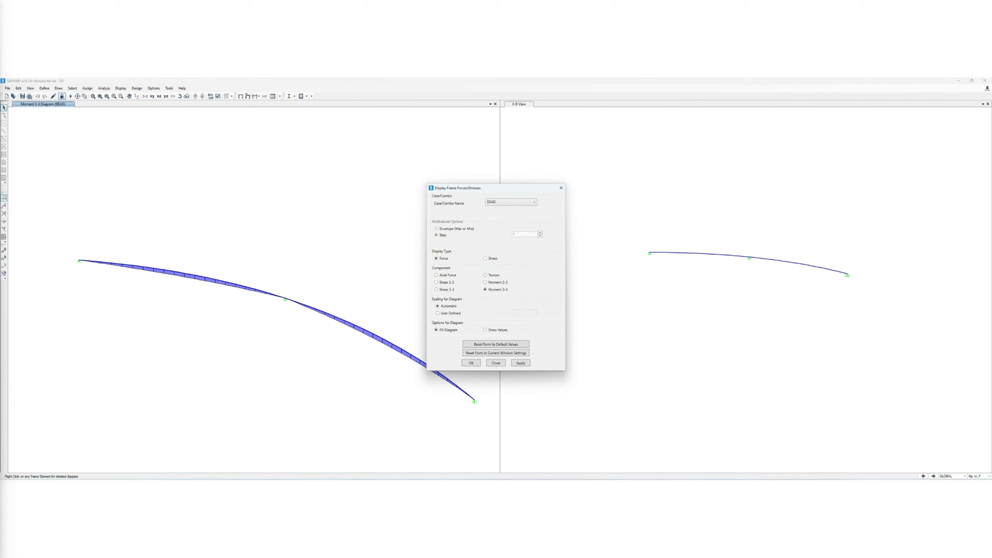
pyautogui.click(436, 282)
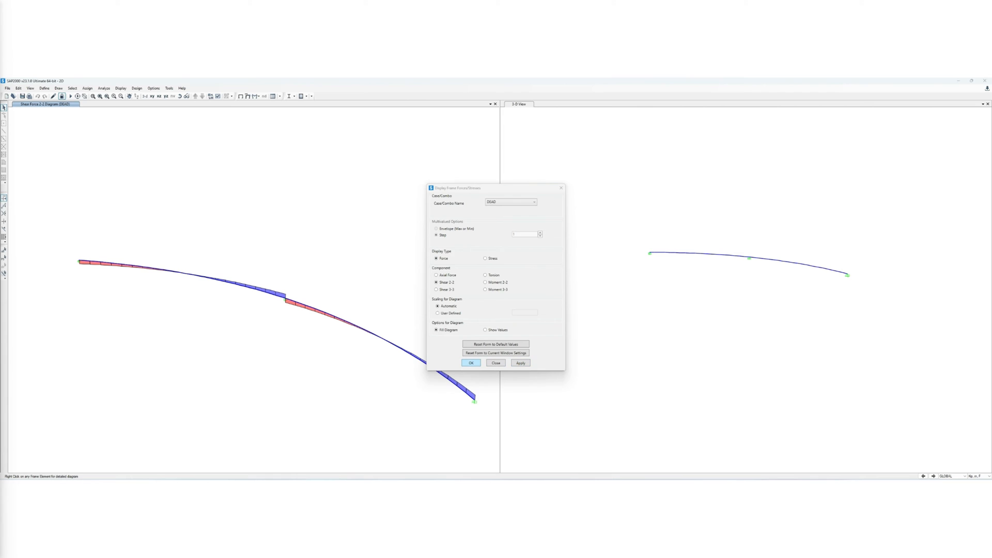
pyautogui.click(471, 363)
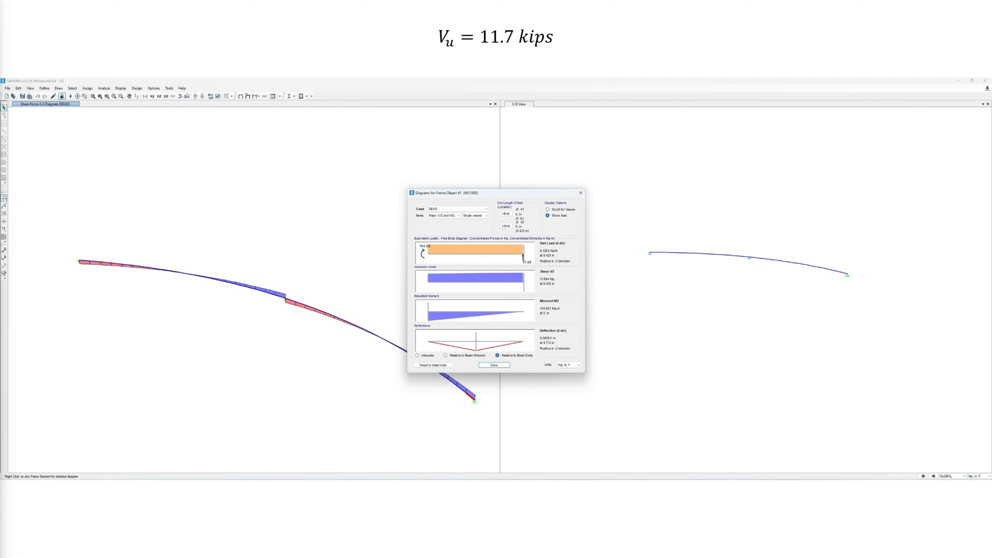
pyautogui.moveTo(497, 192); pyautogui.dragTo(396, 128)
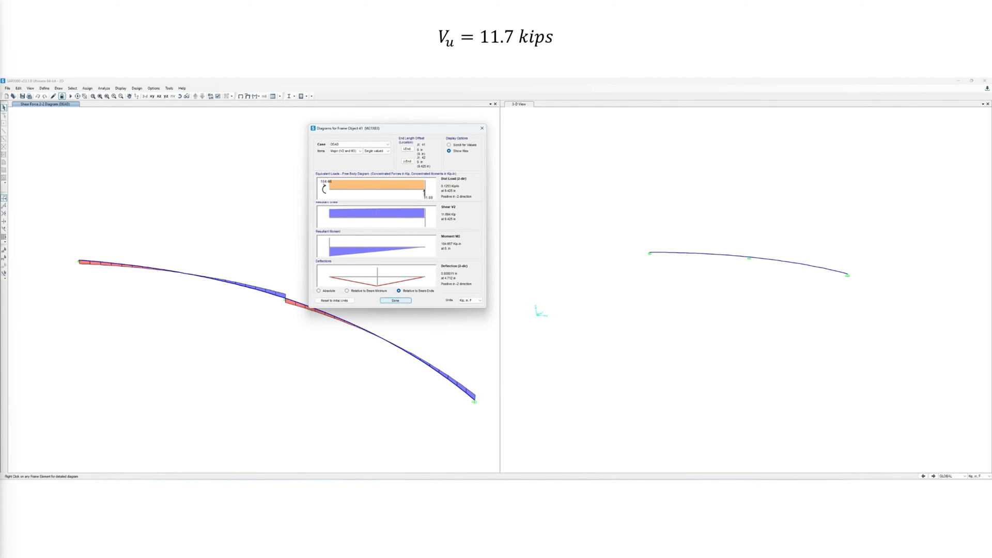
pyautogui.click(396, 299)
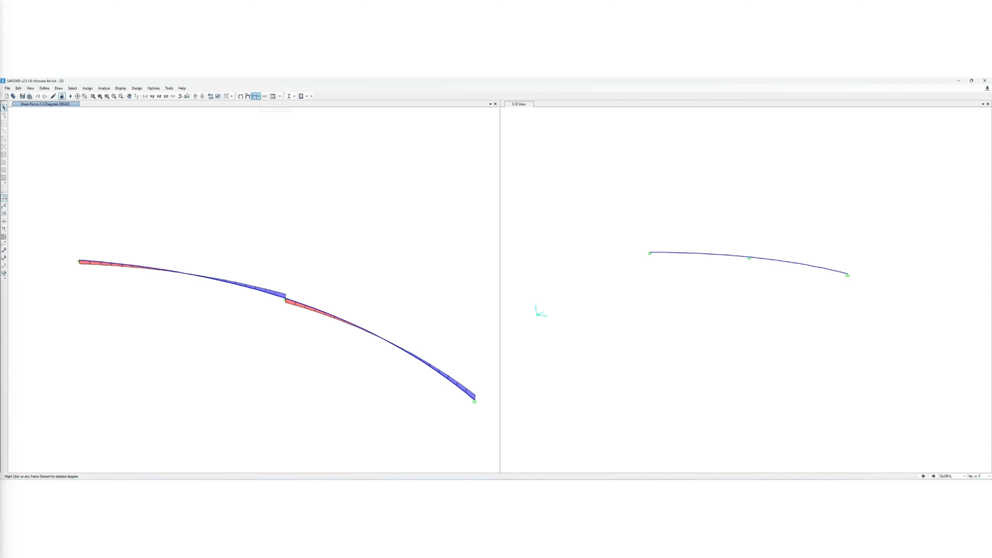
# Display the DEAD-case Torsion diagram and read torsion values of about 98.3 kip-in along beam segments.
pyautogui.click(256, 96)
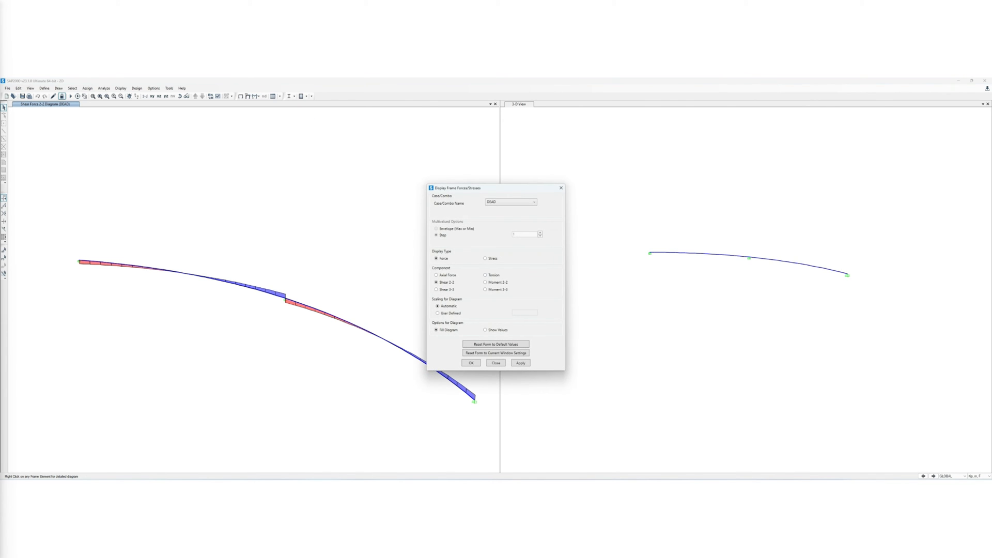
pyautogui.click(486, 275)
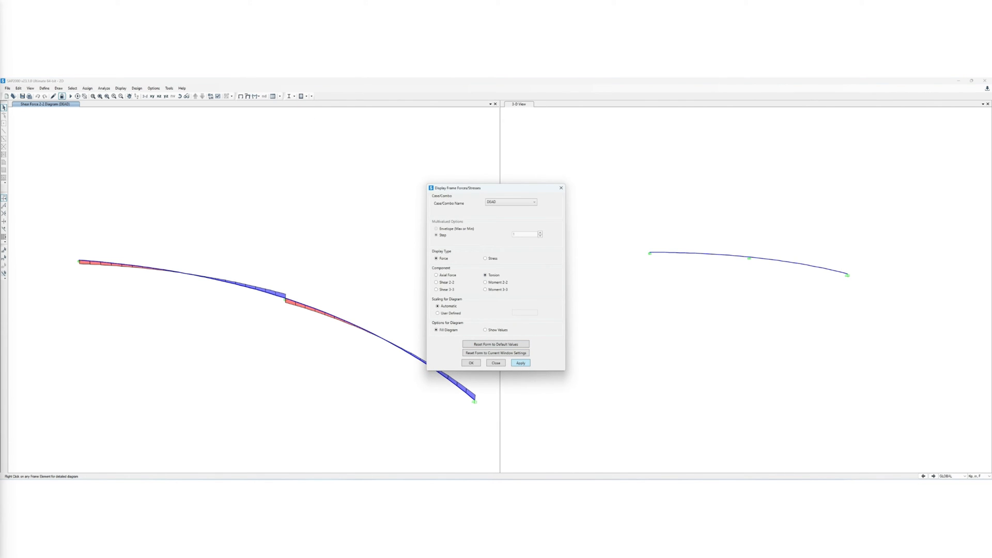
pyautogui.click(496, 363)
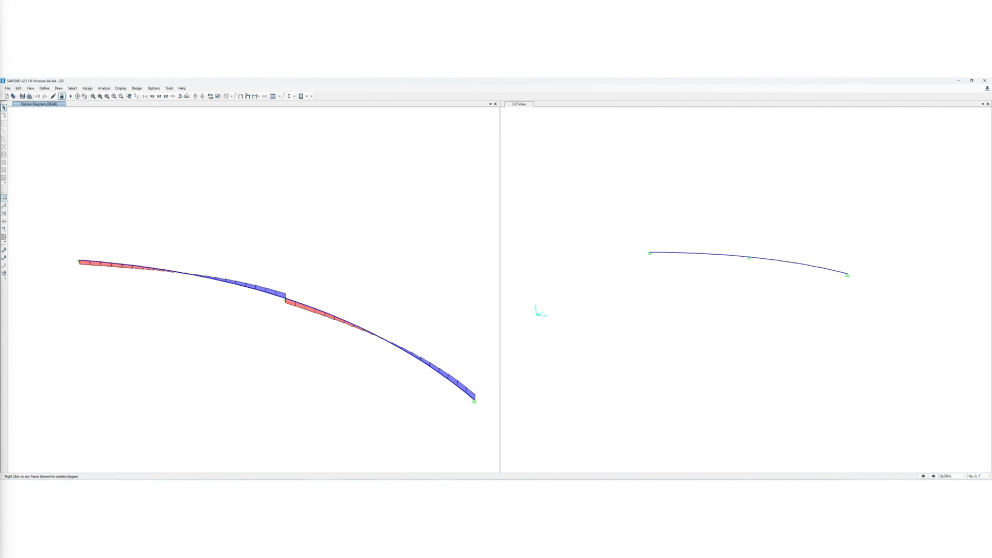
pyautogui.rightClick(310, 307)
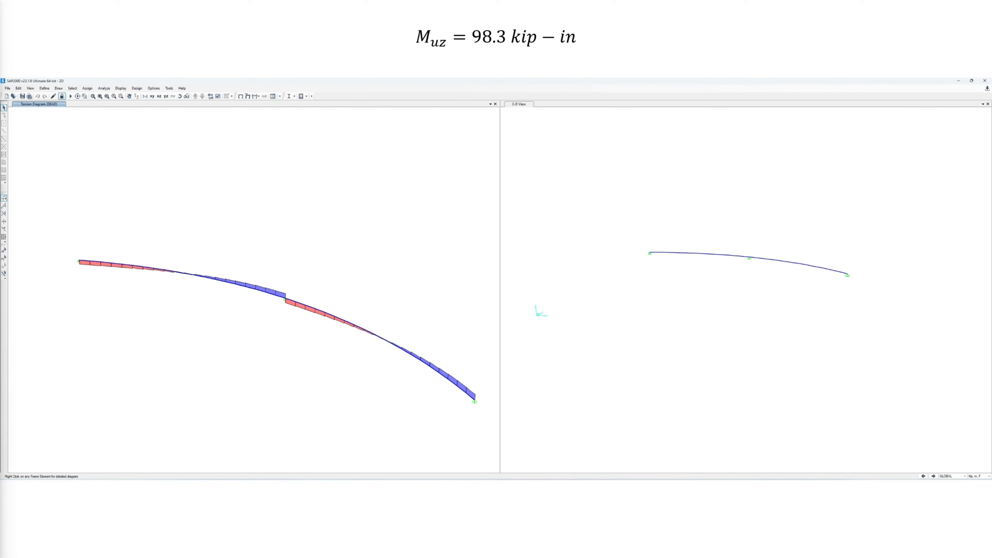
pyautogui.rightClick(473, 398)
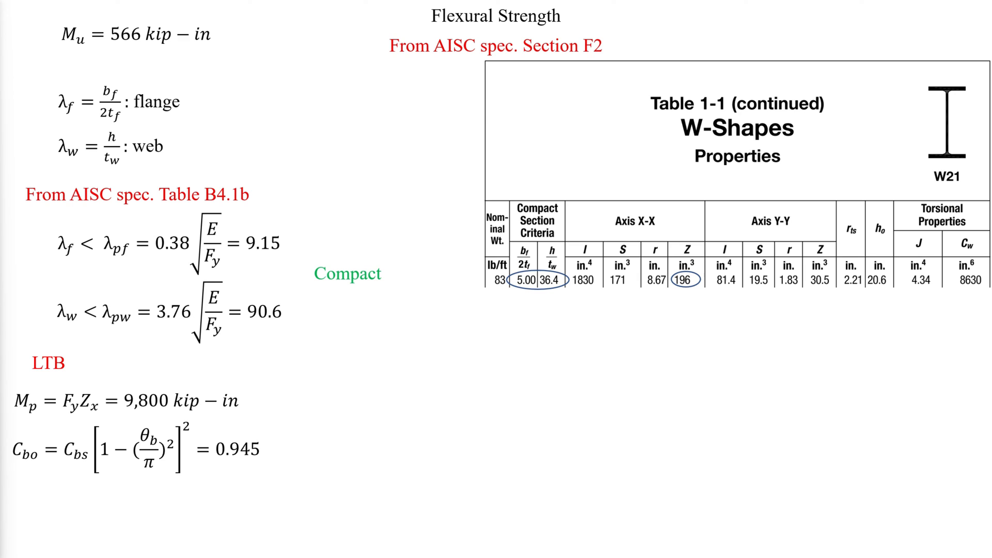
# State C_bs = 1 and θ_b = 30° = π/6 under the lateral-torsional buckling section.
pyautogui.write('C_bs = 1')
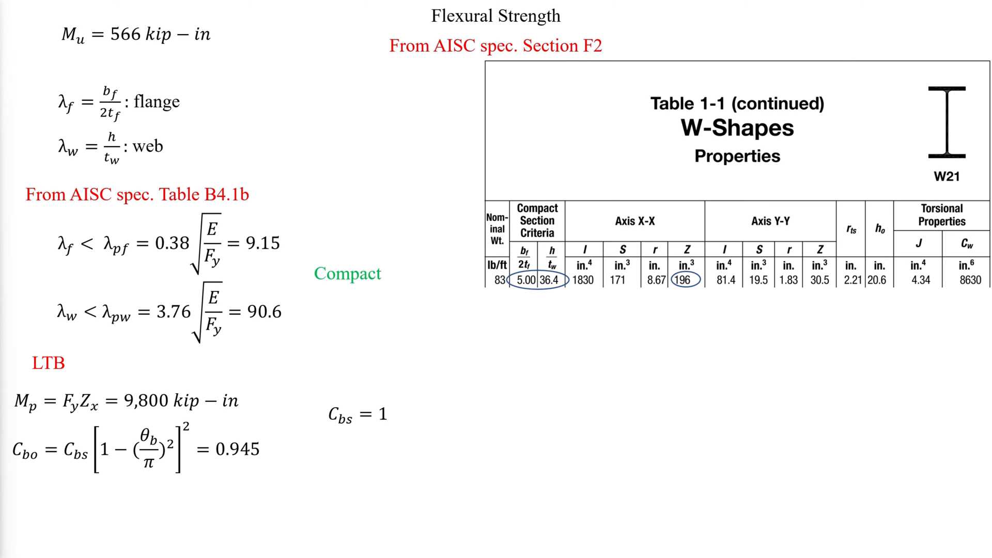
pyautogui.write('θ_b = 30° = π/6')
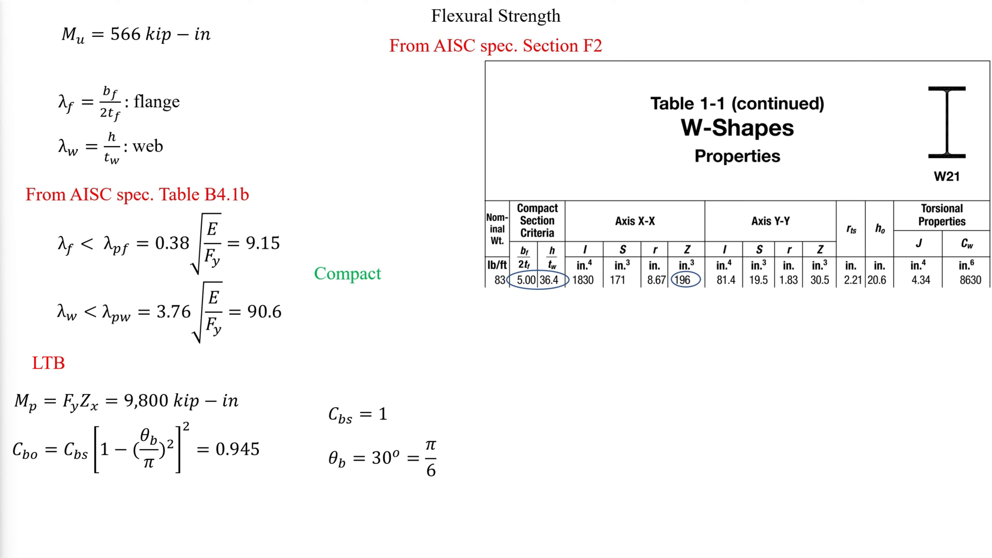